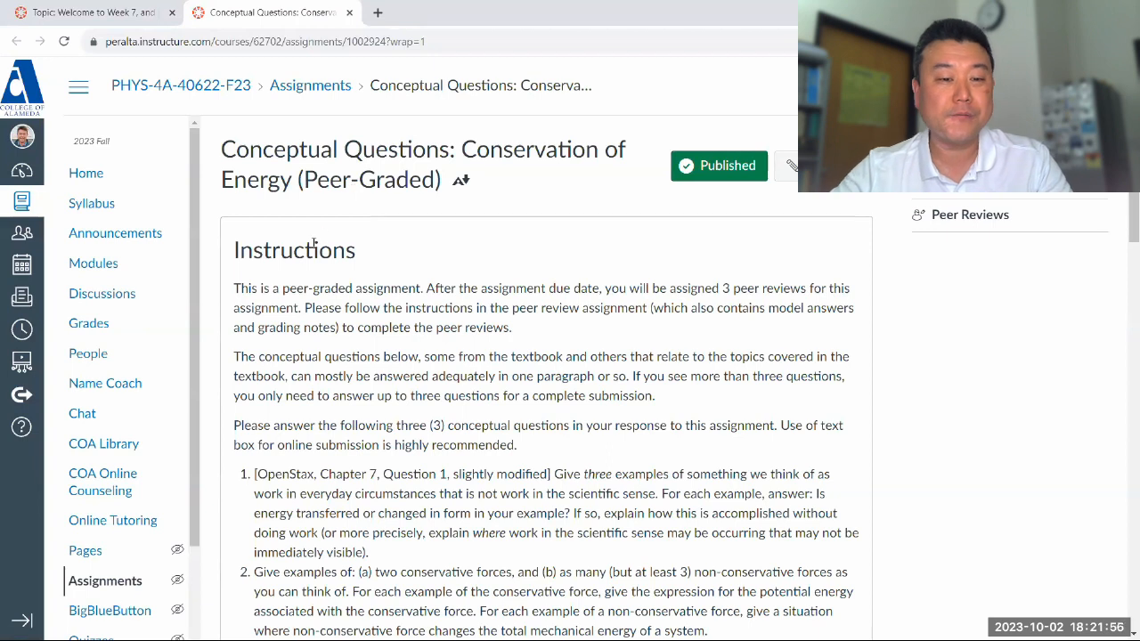
Scroll the Canvas assignment to the conceptual questions beside the new Perplexity page.
scroll("down", 3)
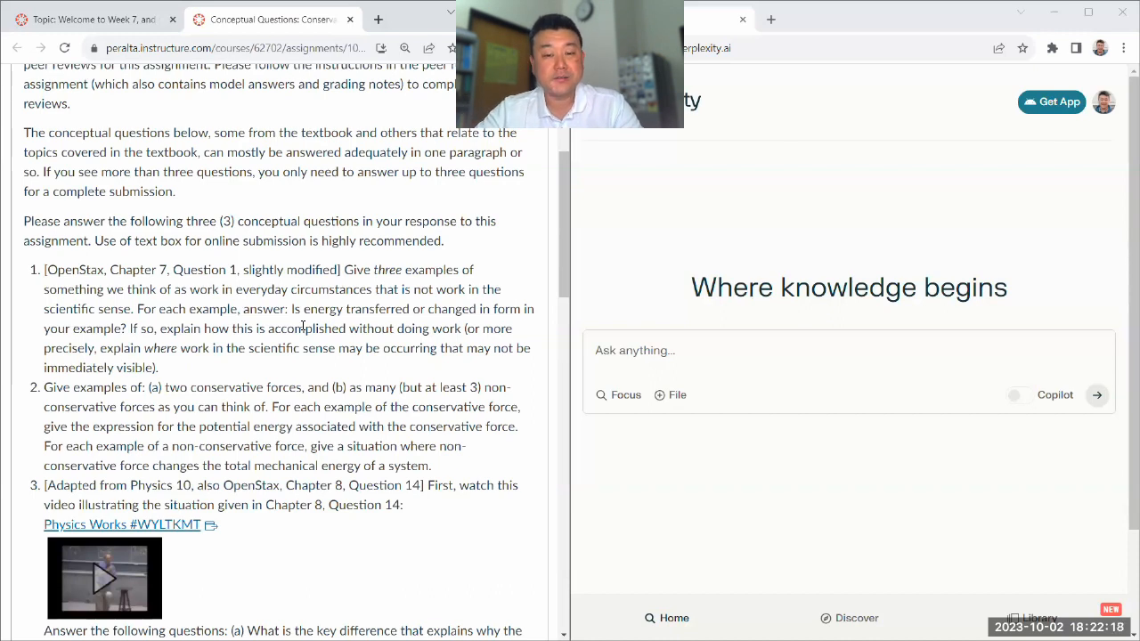
mouse_move(584, 394)
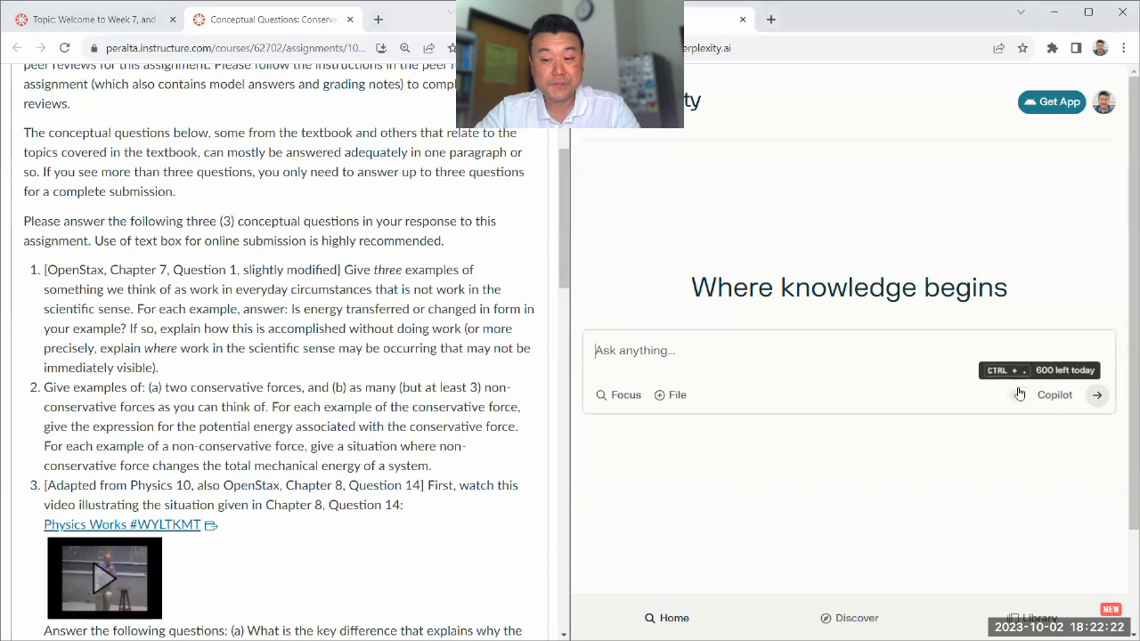
Switch on Perplexity's Copilot guided search mode for the new query.
scroll("down", 3)
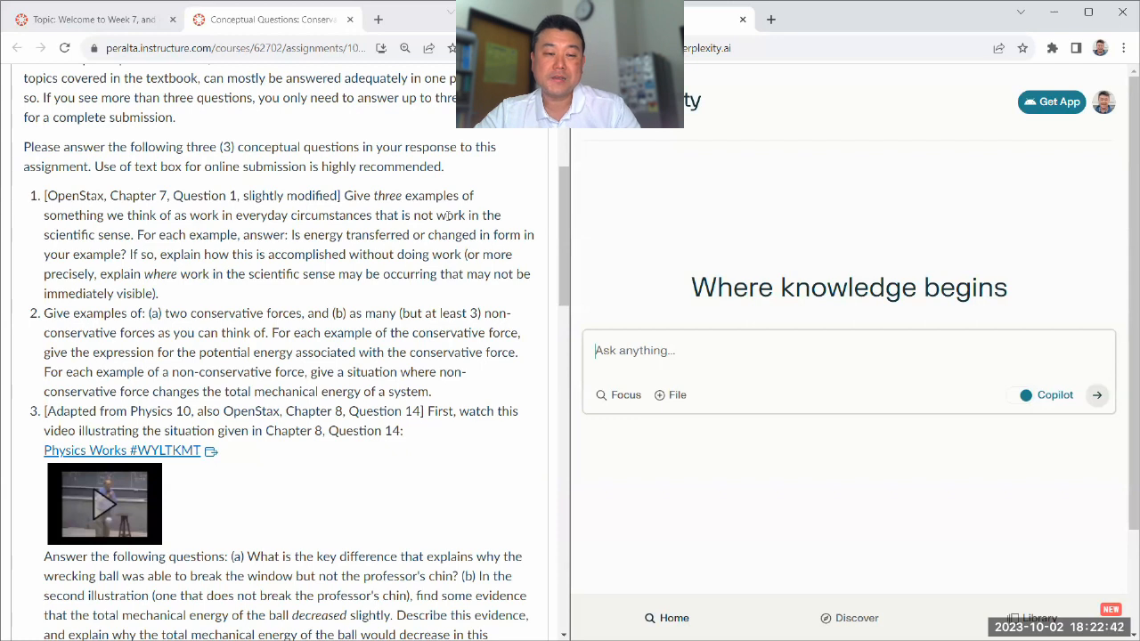
mouse_move(449, 221)
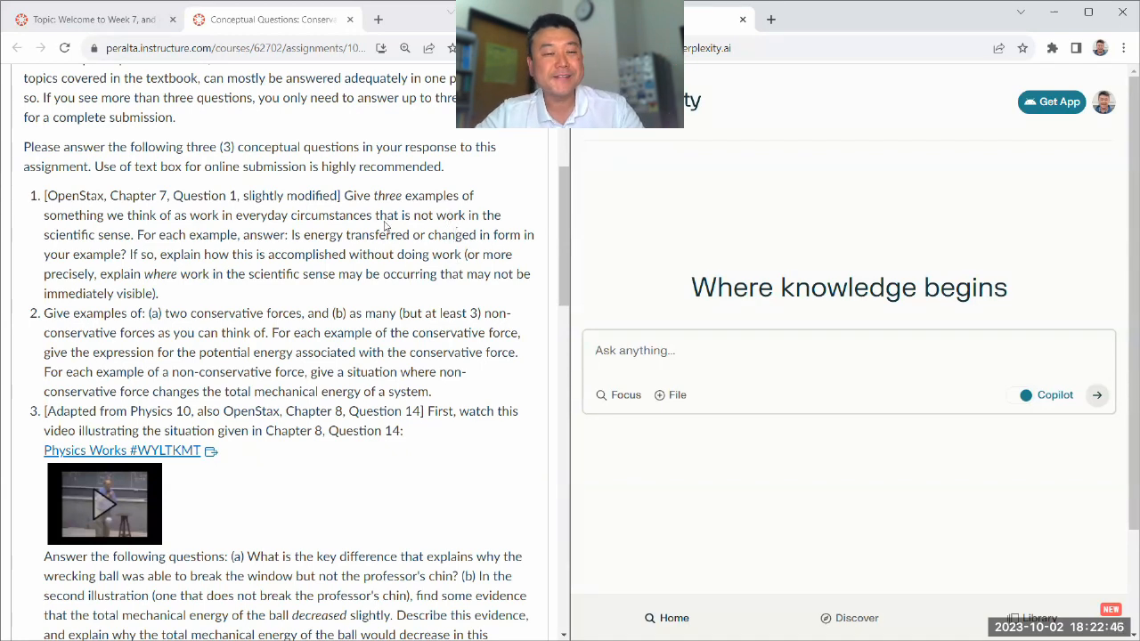
scroll("down", 3)
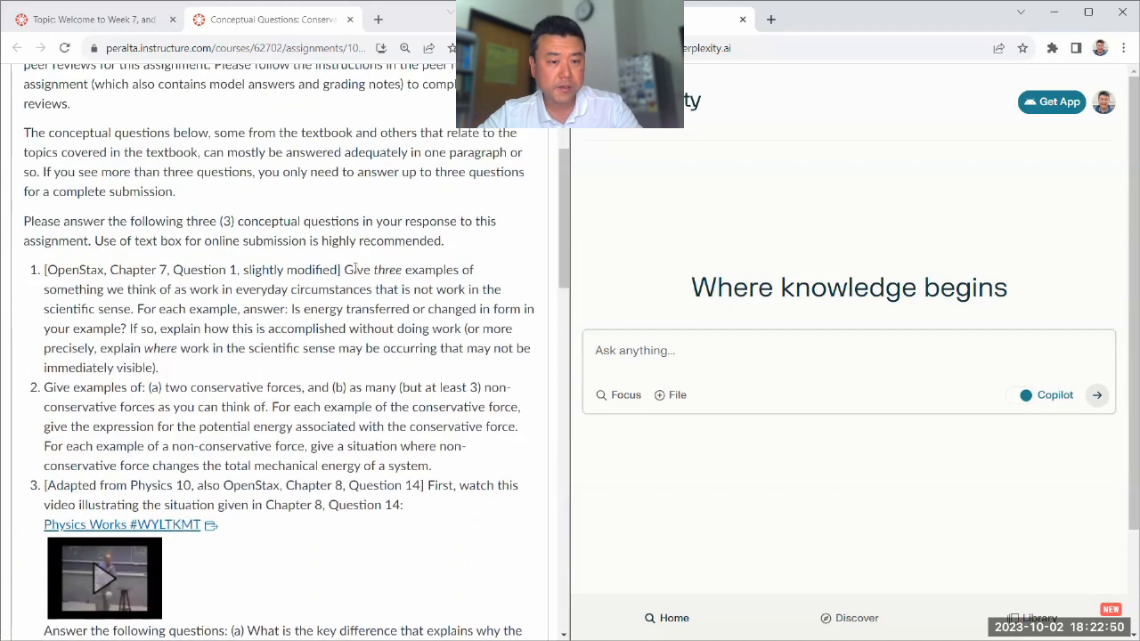
Select question 1's full text on everyday non-scientific work for copying into Perplexity.
left_click_drag(345, 269, 161, 367)
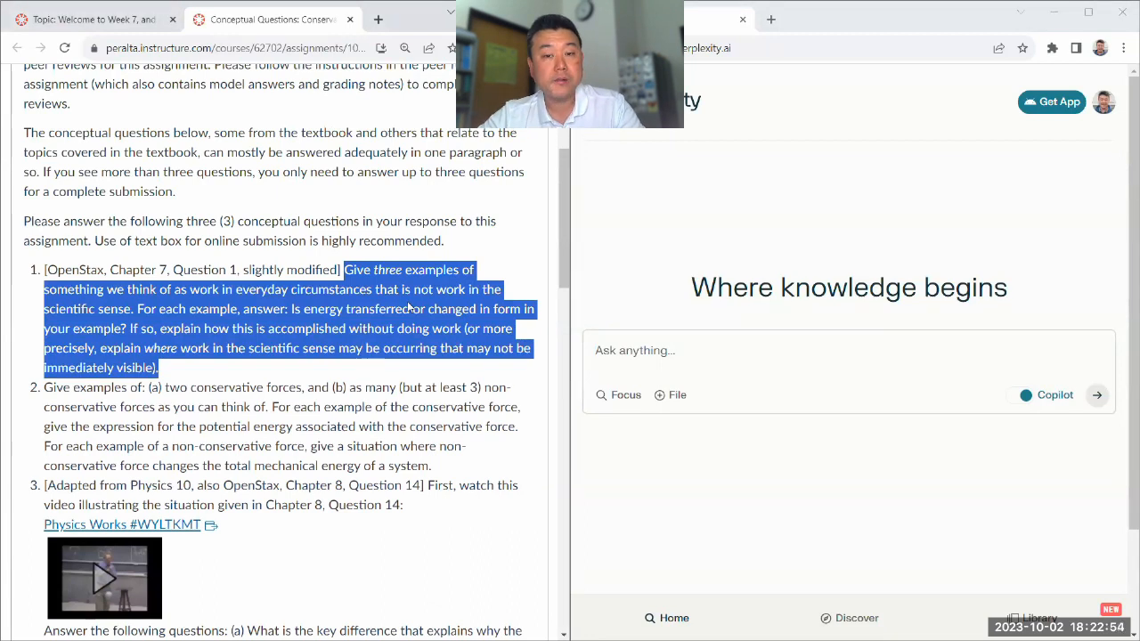
scroll("down", 3)
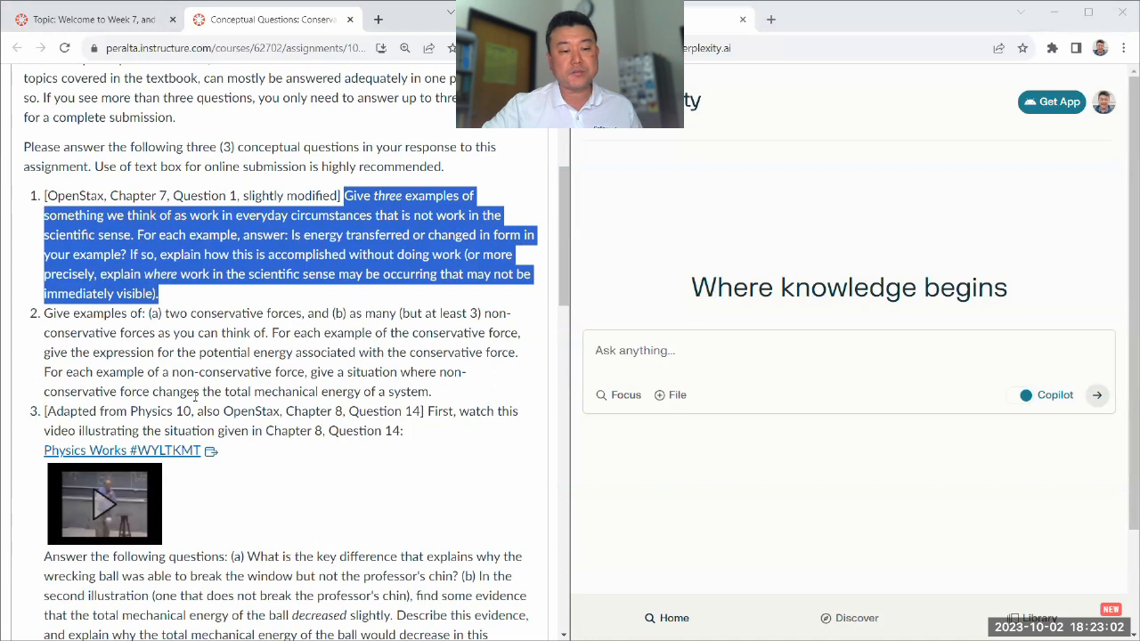
mouse_move(347, 239)
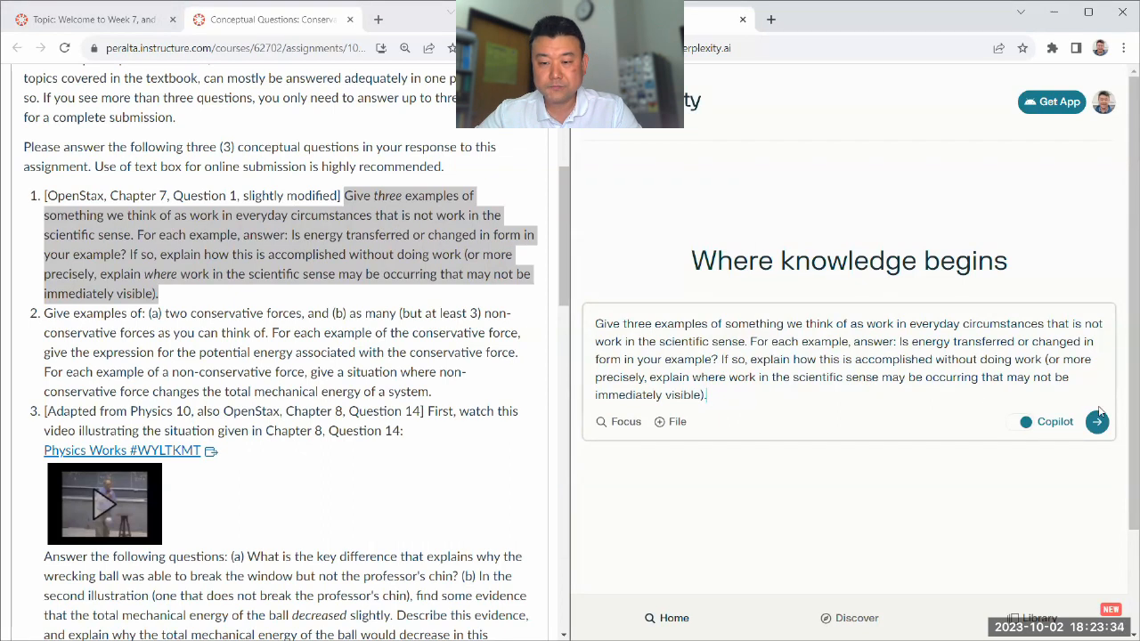
Submit question 1 and continue Copilot with all three everyday examples, including day-to-day tasks.
left_click(1097, 421)
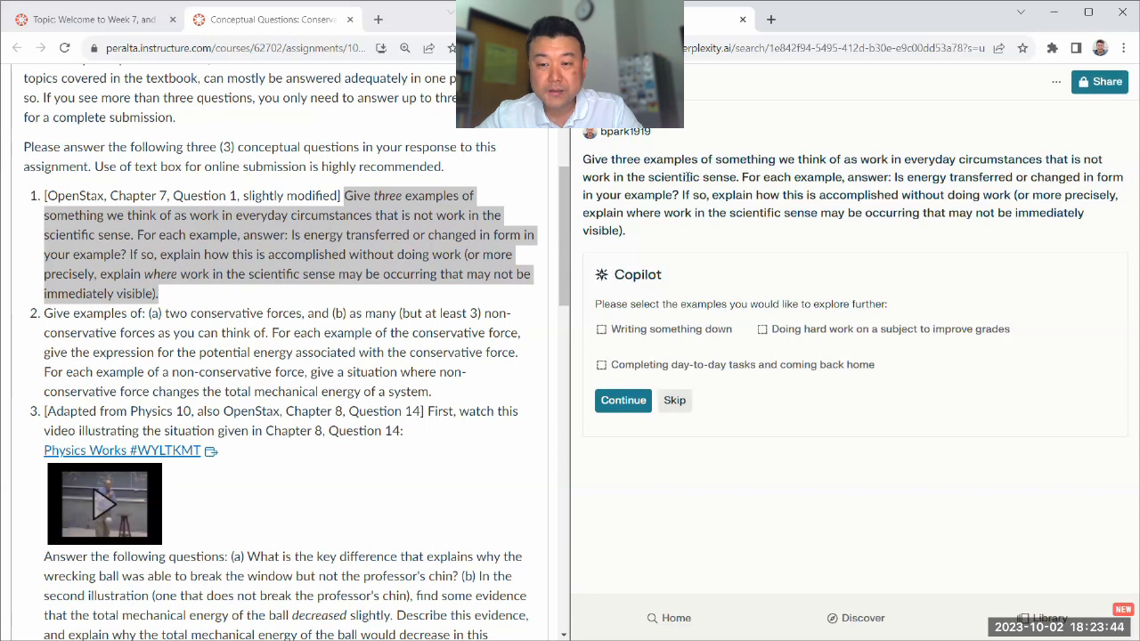
mouse_move(666, 330)
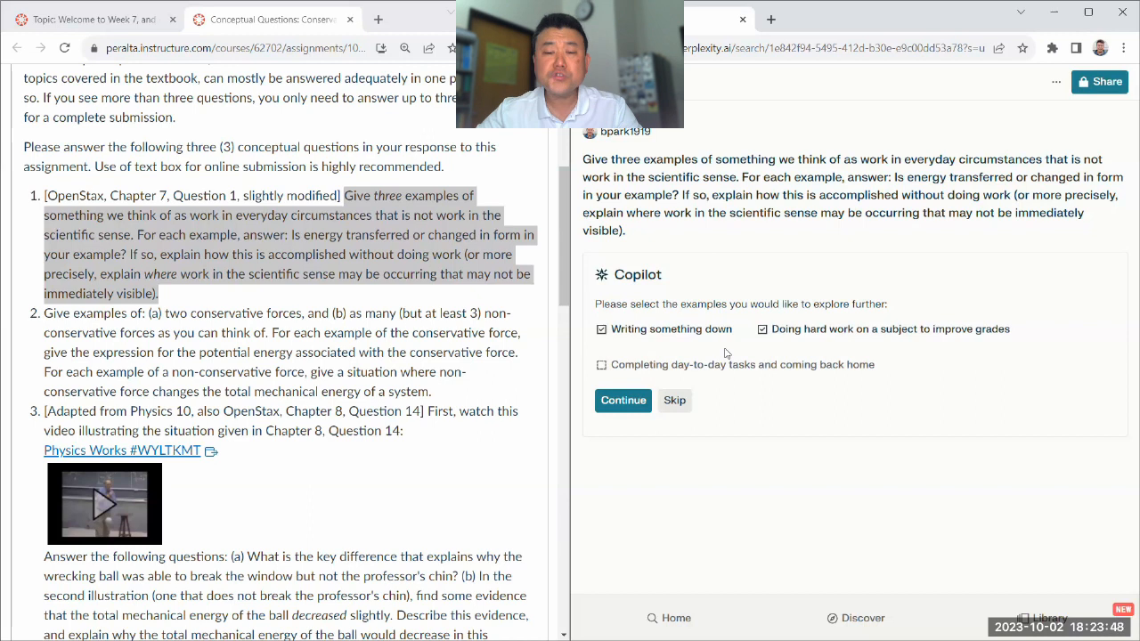
left_click(602, 363)
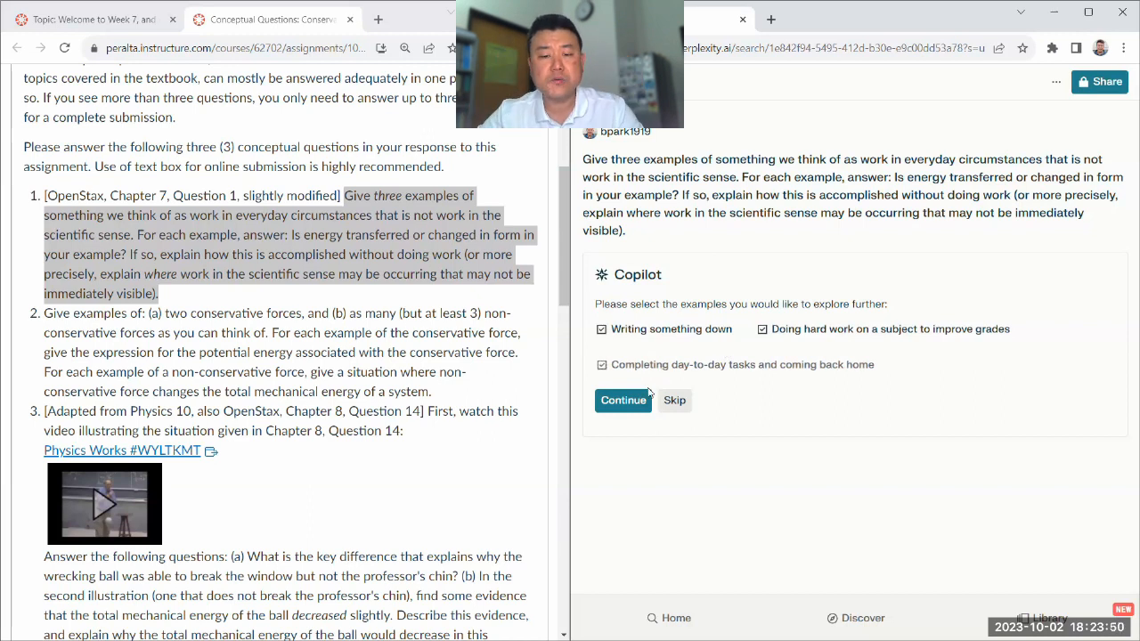
left_click(623, 399)
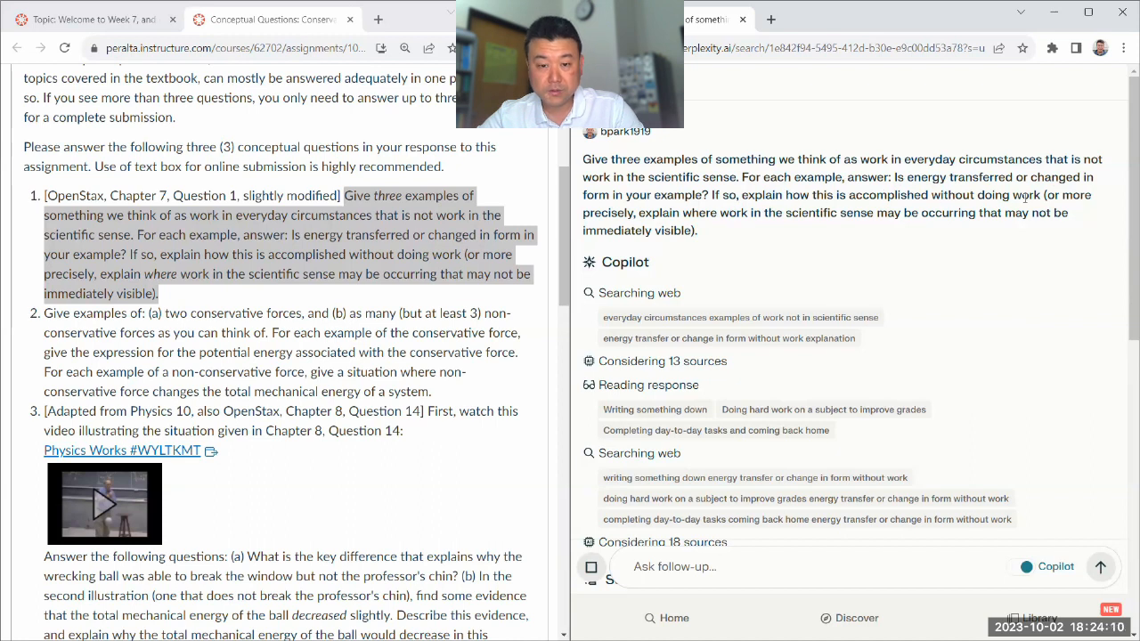
Read GPT-4's answer listing three everyday activities that are not scientific work.
scroll("down", 3)
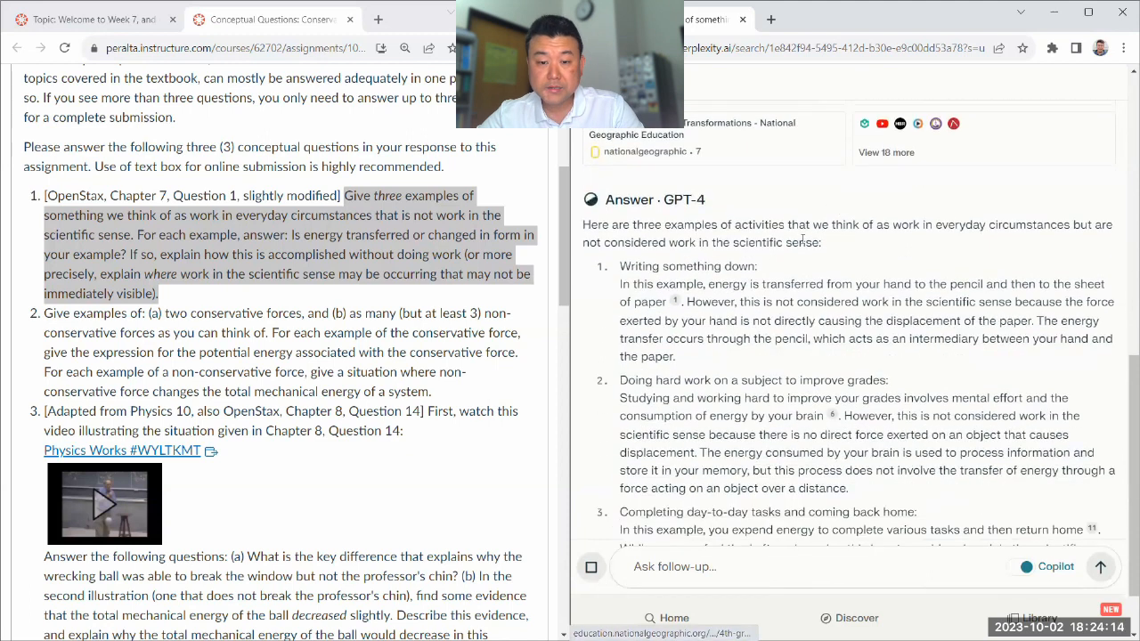
scroll("down", 3)
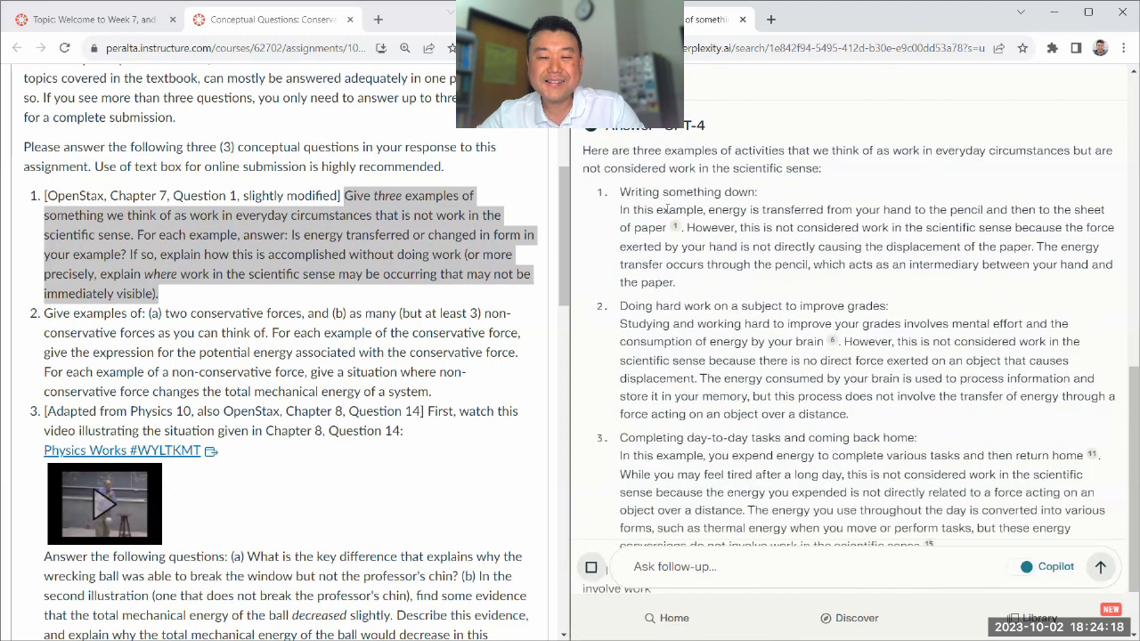
left_click_drag(620, 211, 673, 228)
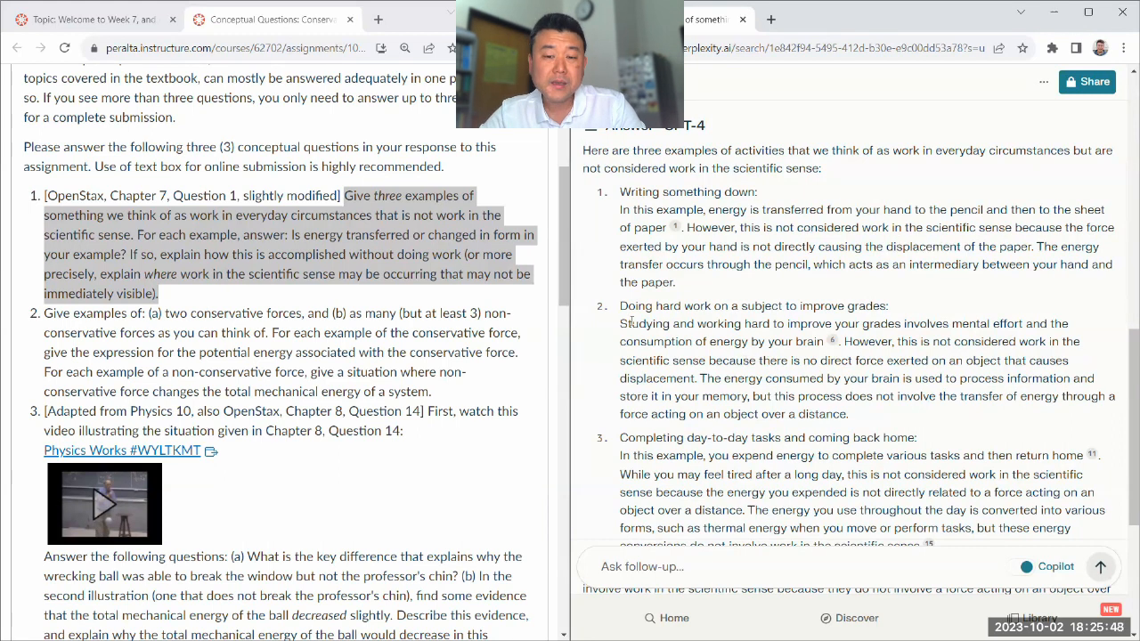
double_click(751, 307)
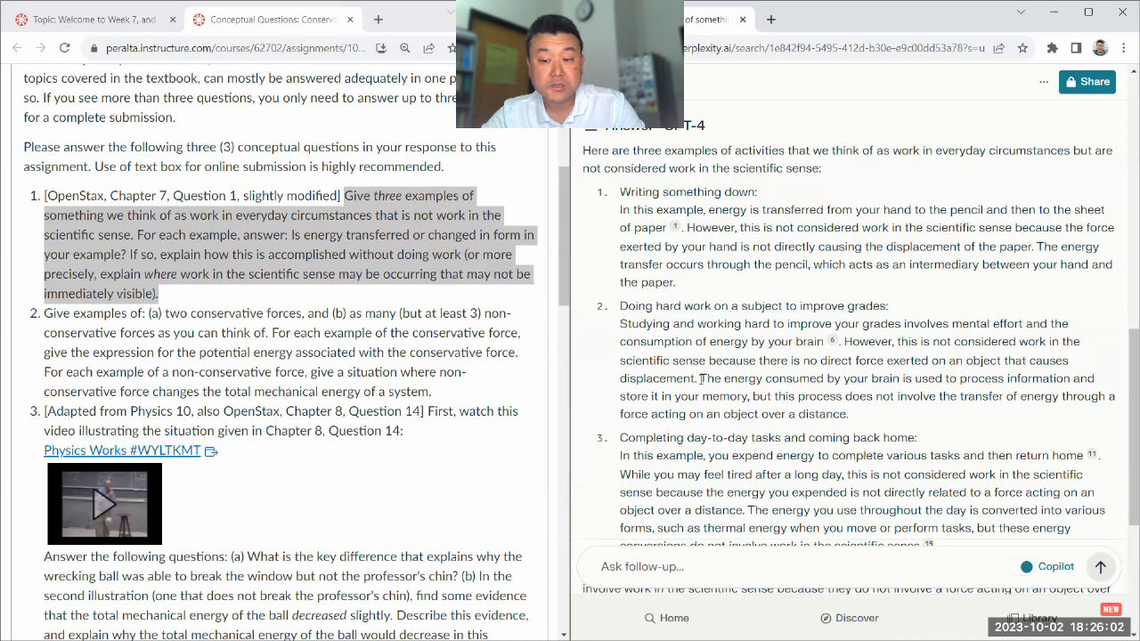
left_click_drag(702, 377, 884, 377)
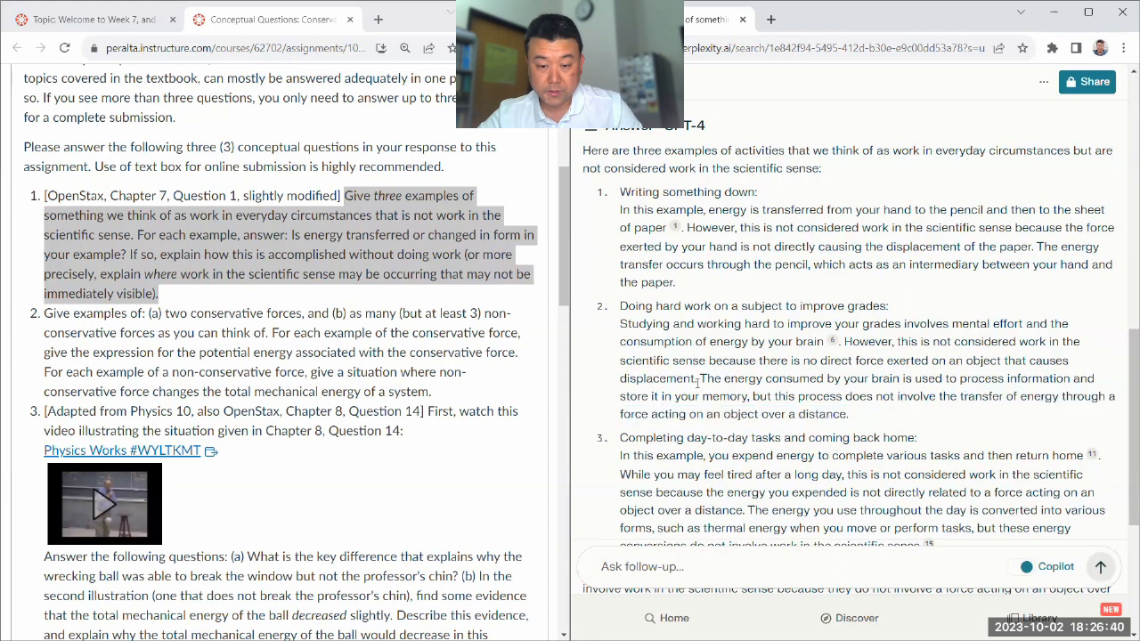
scroll("down", 3)
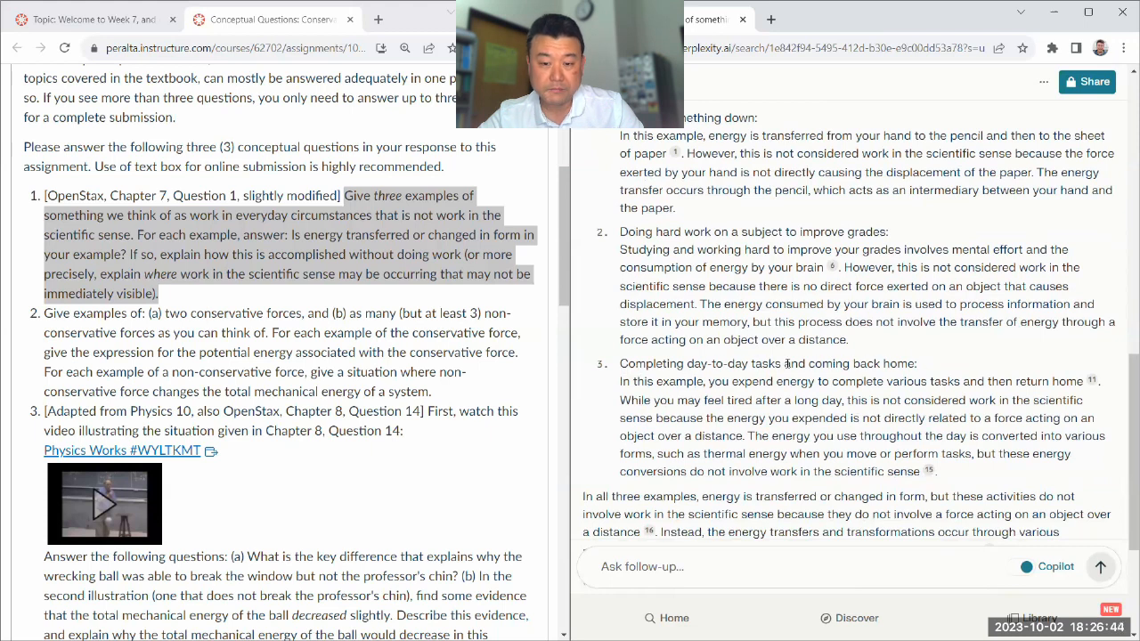
scroll("down", 3)
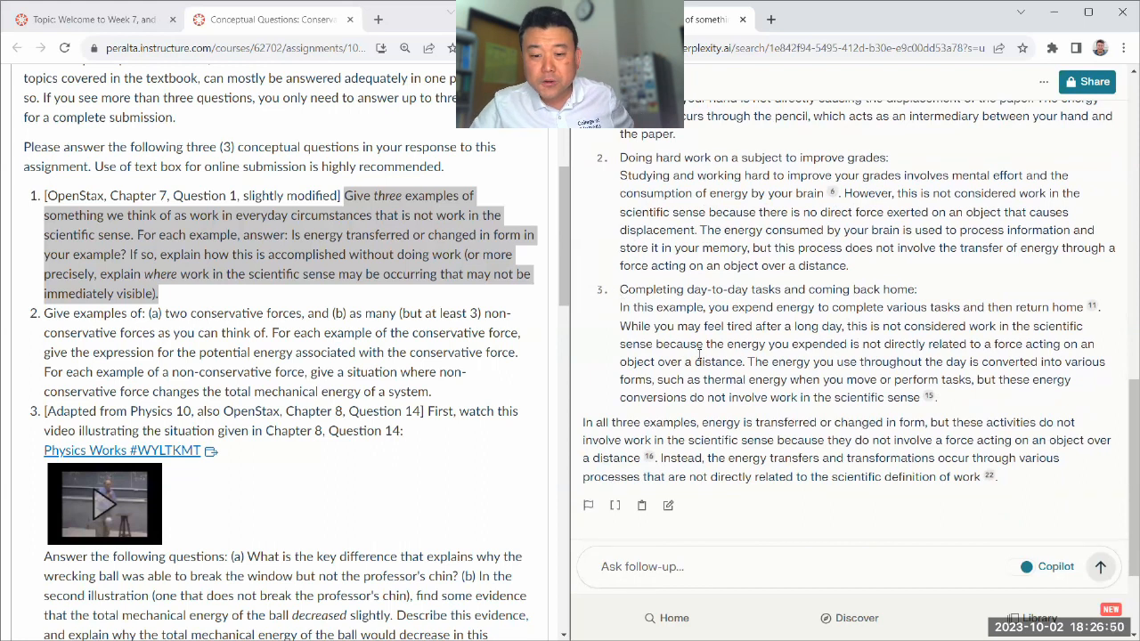
Draft a follow-up asking for a gym "workout" that doesn't involve mechanical work.
scroll("down", 3)
type("Can")
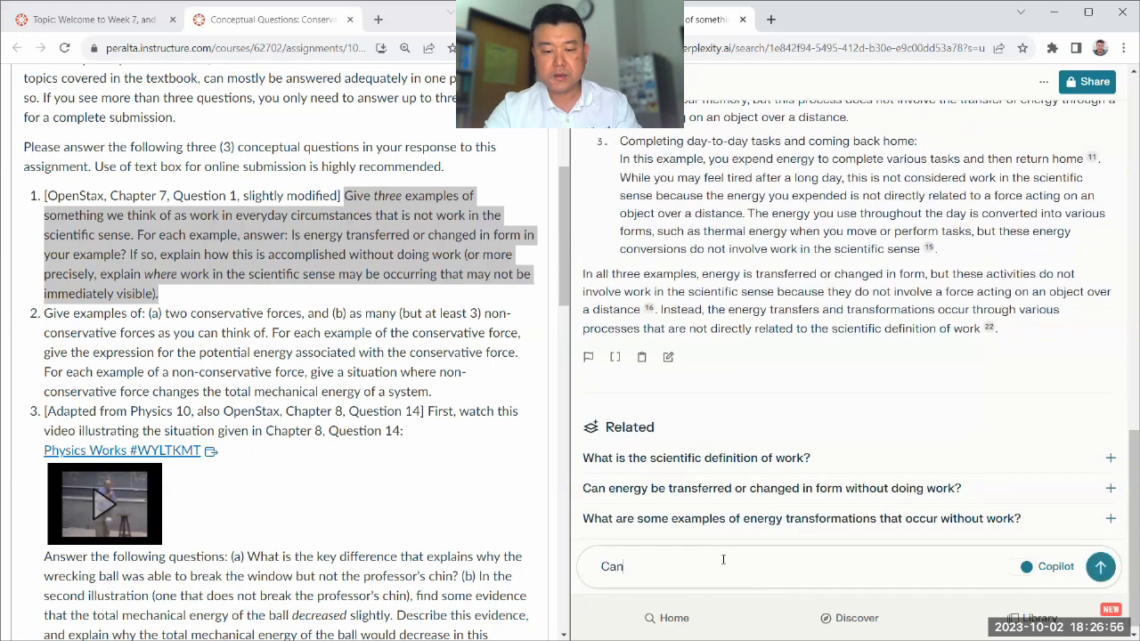
type("you describe")
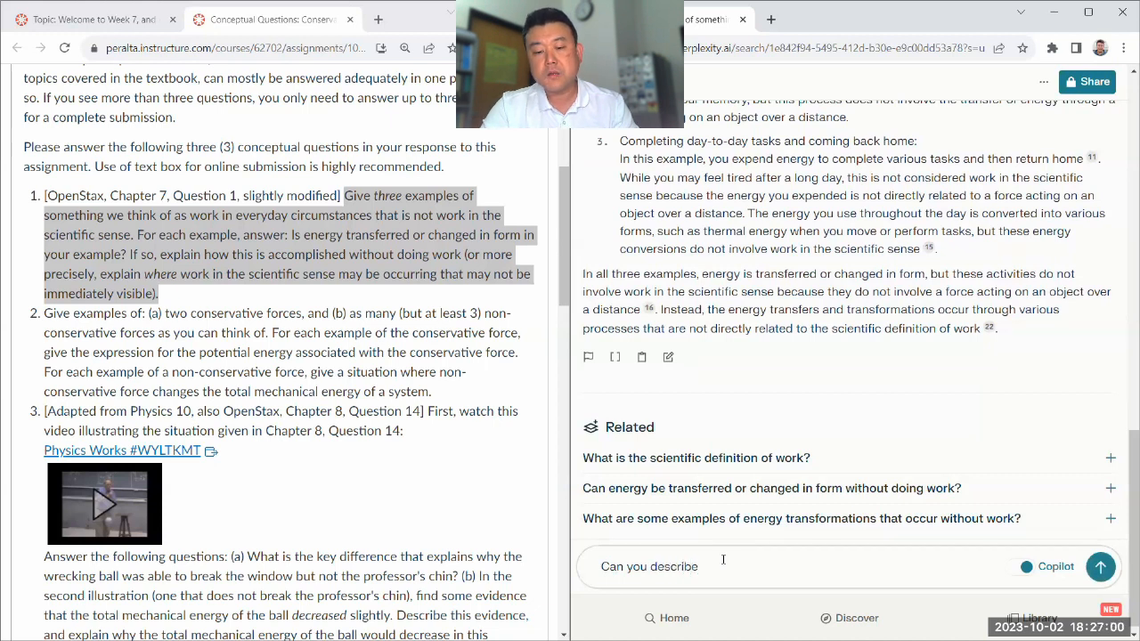
type("a kind of \"workout\" that someone might do in a gym")
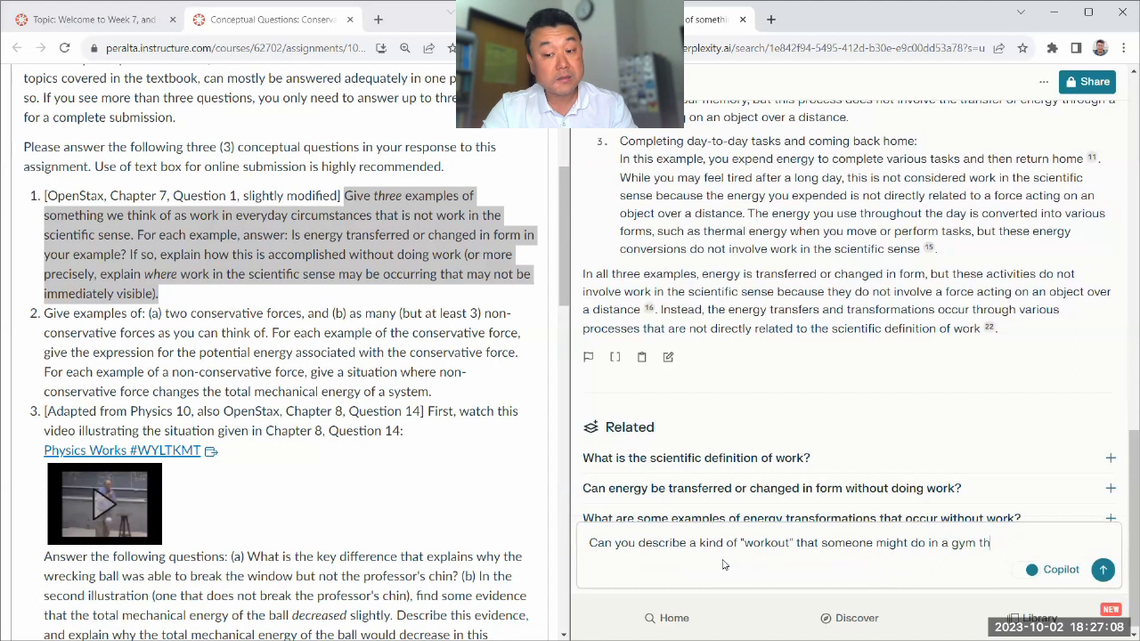
type("that doesn't involve mechanical work.")
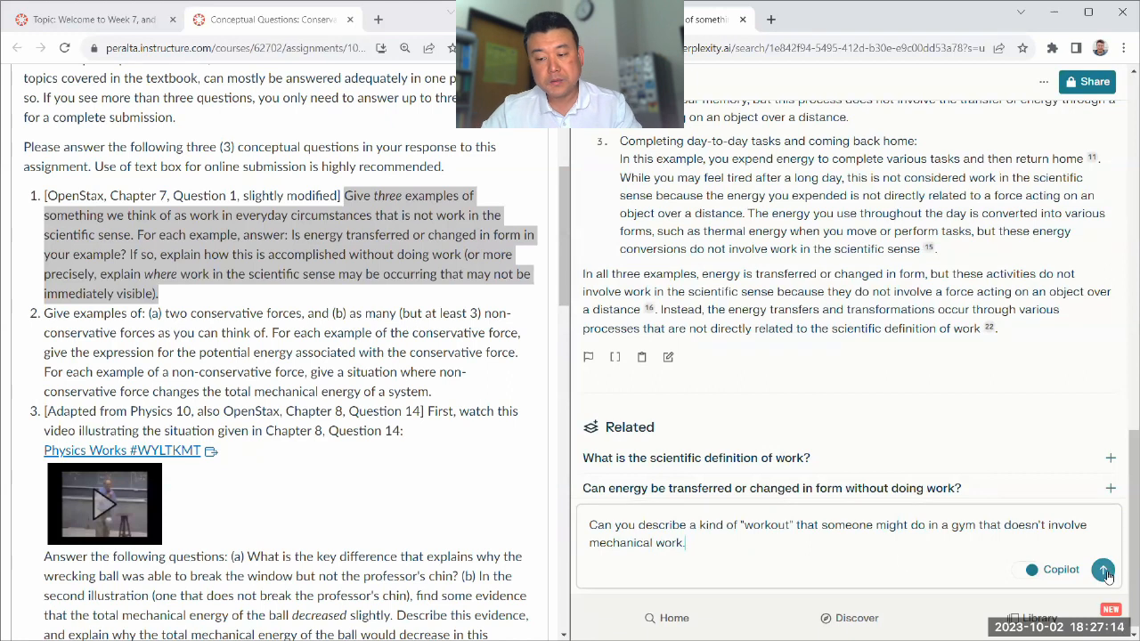
Send the gym follow-up, highlight "static exercise" in the plank answer, and begin an energy follow-up.
left_click(1103, 570)
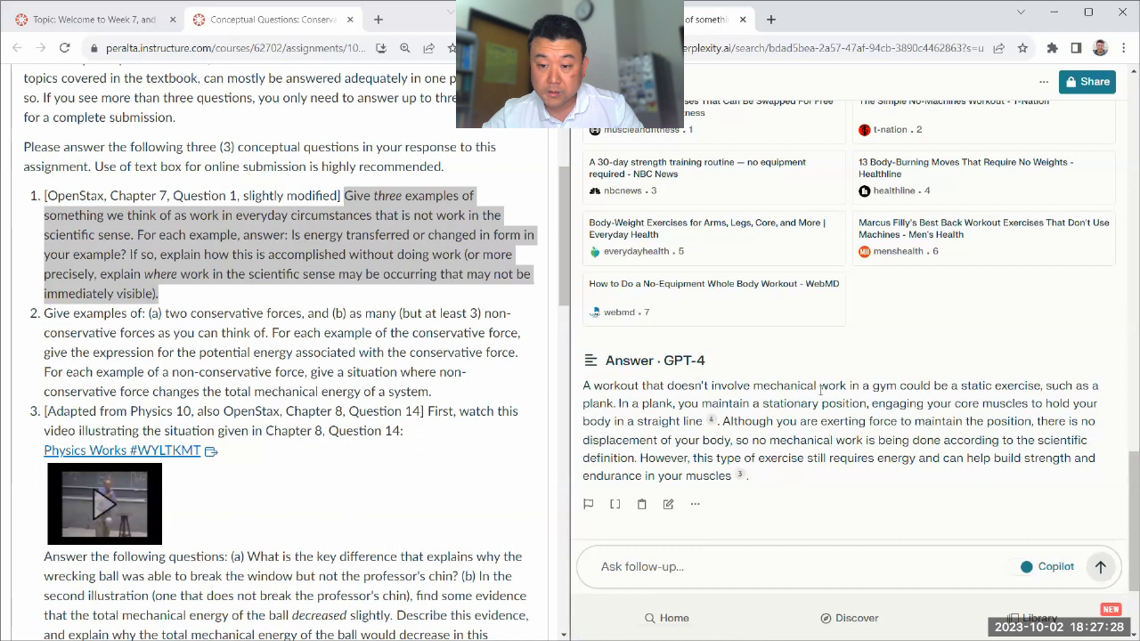
left_click_drag(584, 385, 966, 385)
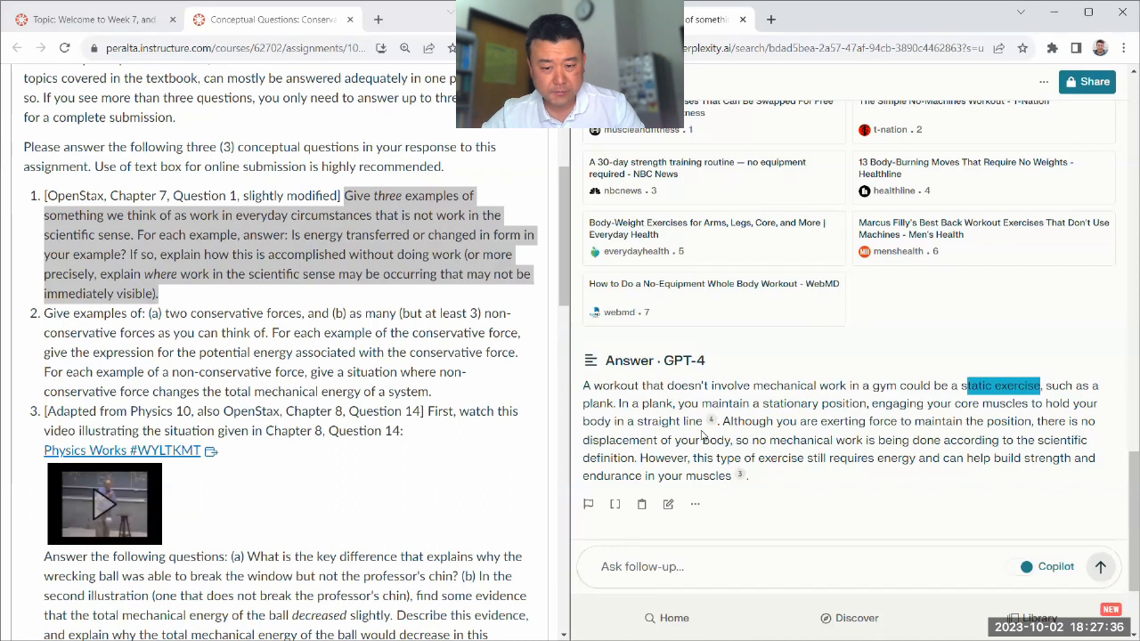
mouse_move(729, 444)
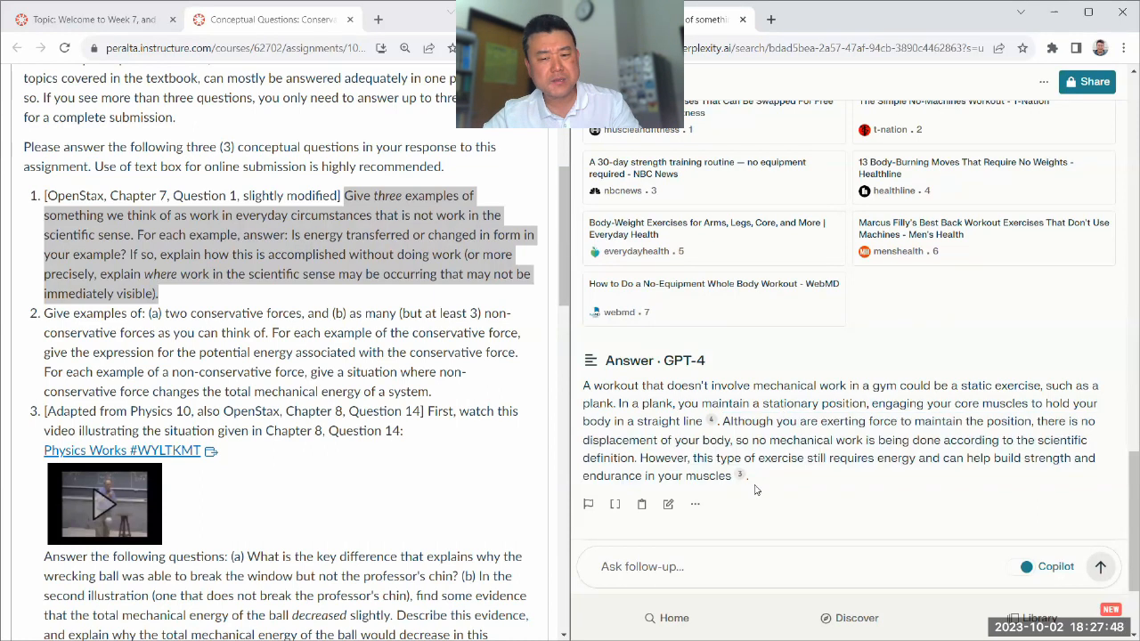
scroll("down", 3)
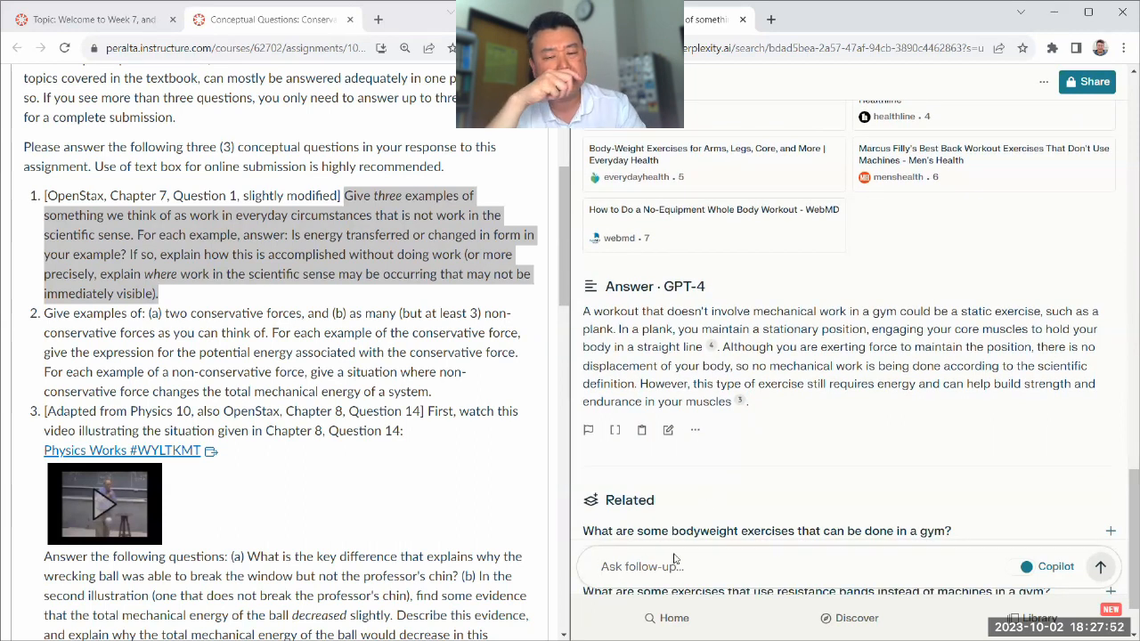
type("So")
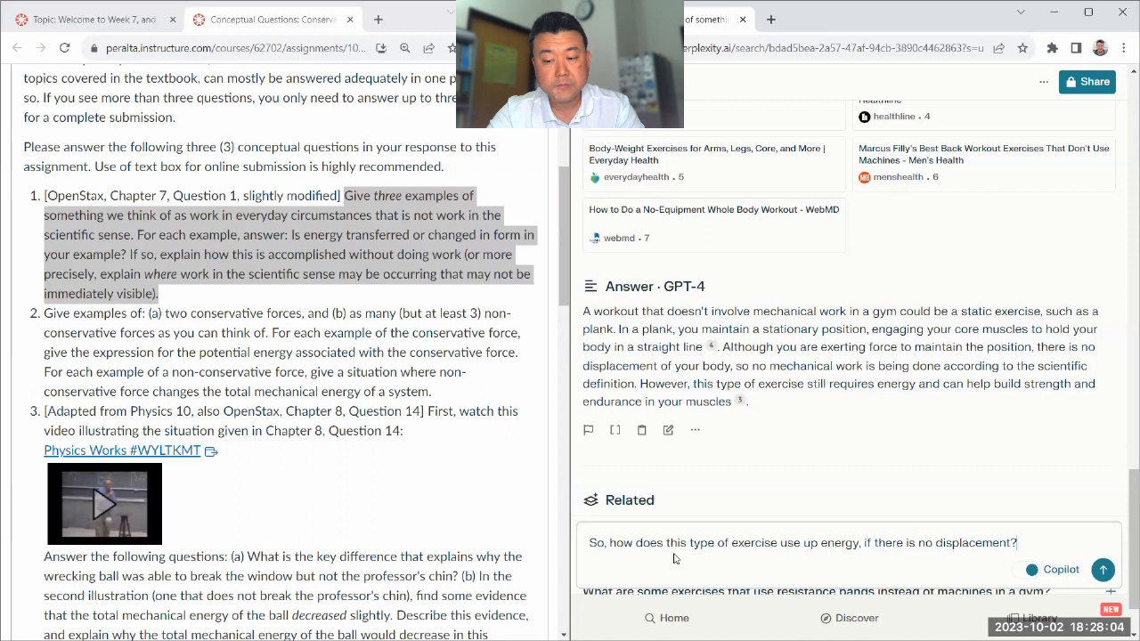
Submit the energy follow-up and answer Copilot with "Energy consumption in static exercises".
left_click(800, 541)
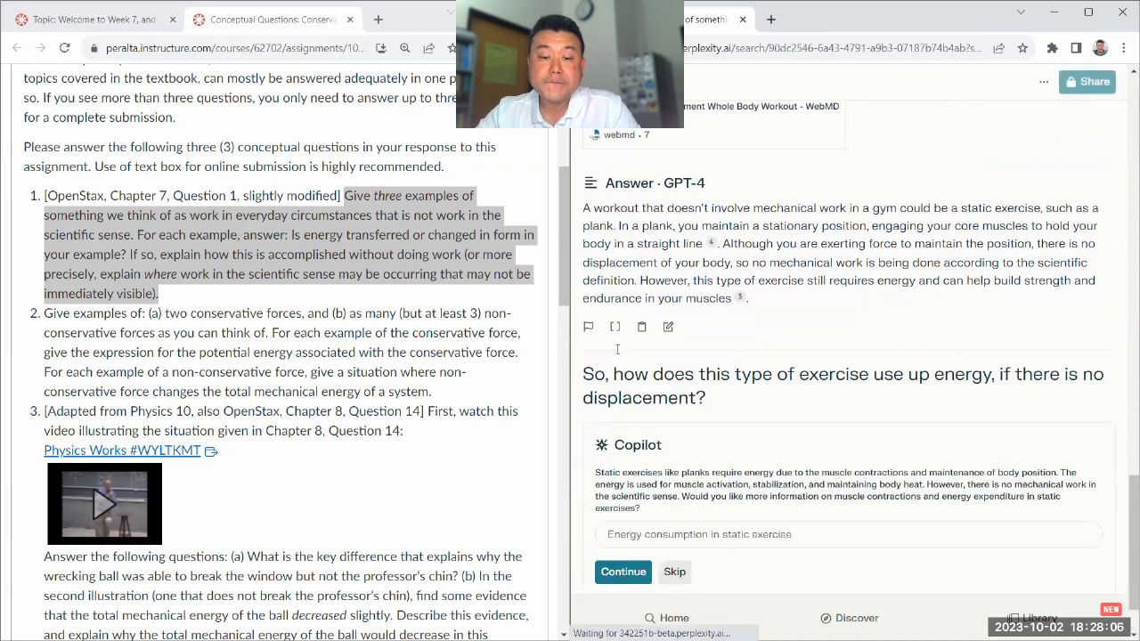
scroll("down", 3)
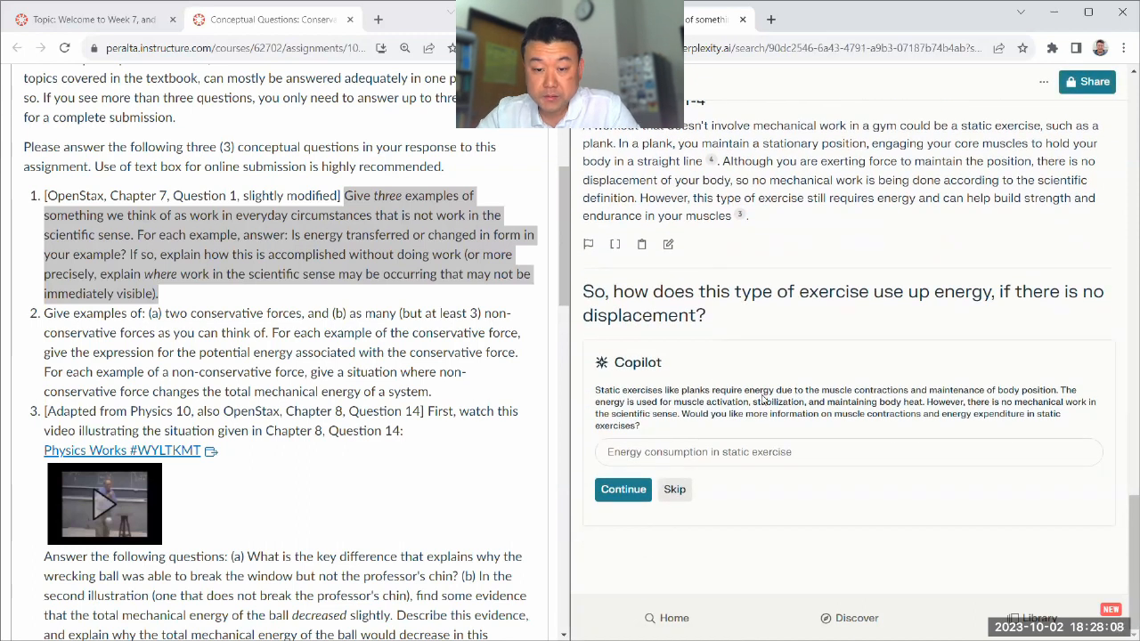
left_click(846, 453)
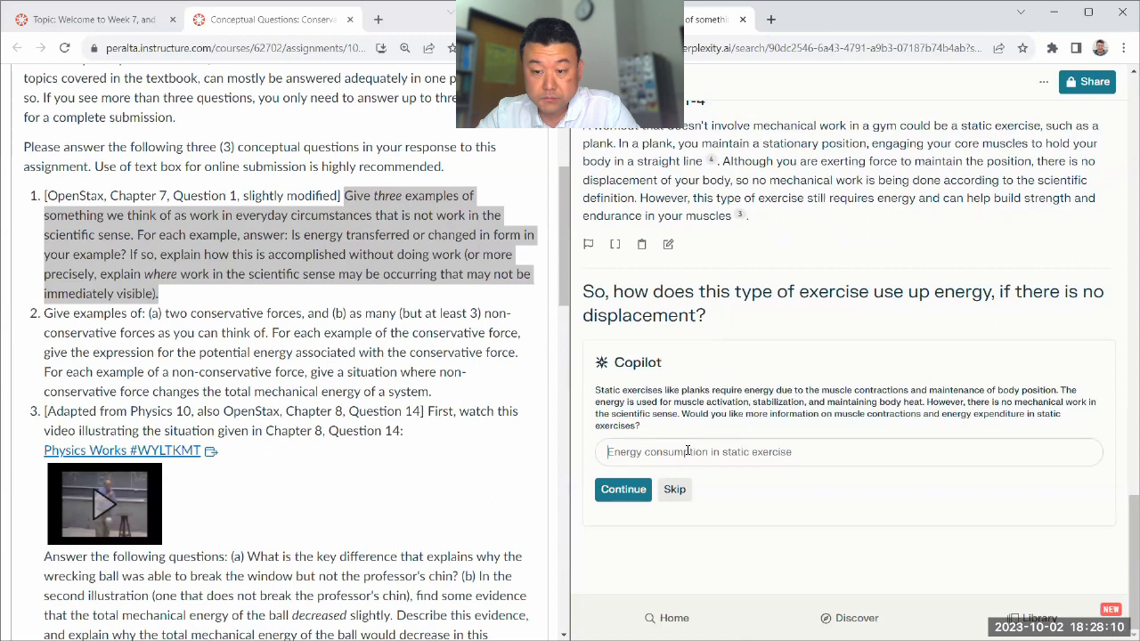
type("Energy consumption in static exercises")
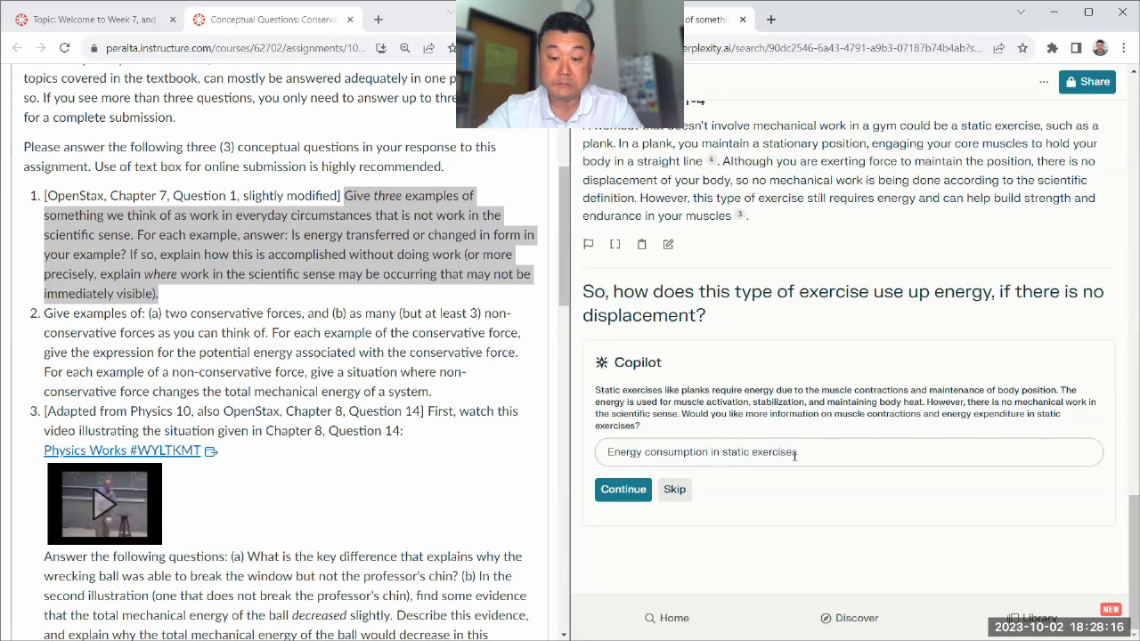
left_click(624, 488)
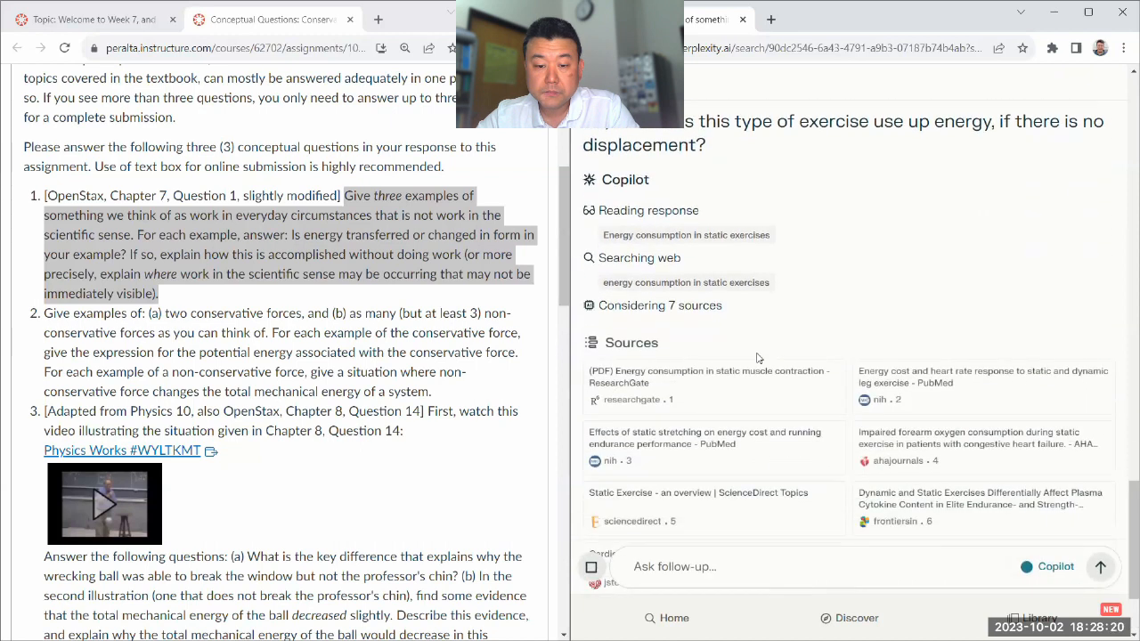
Review GPT-4's explanation that planks use energy through muscle contraction despite no displacement.
scroll("down", 3)
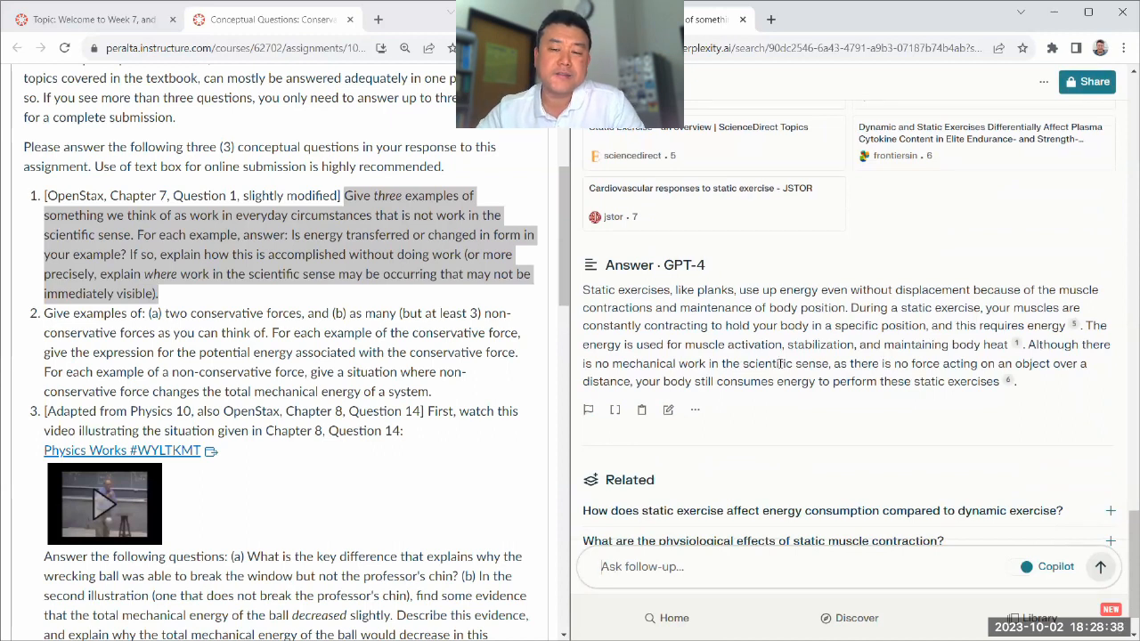
scroll("down", 3)
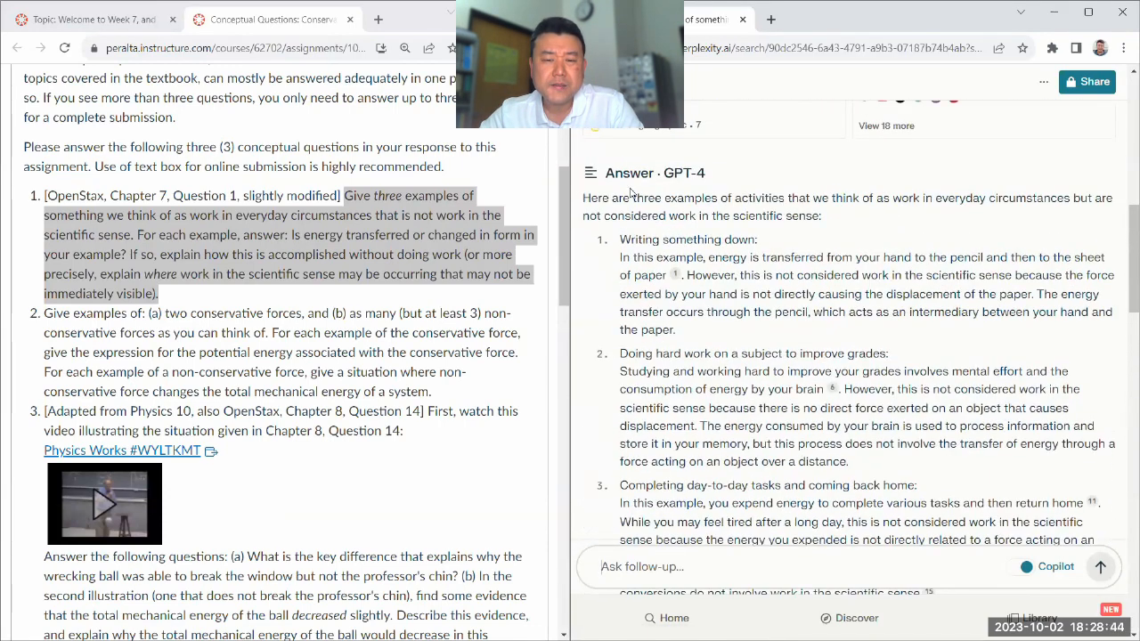
scroll("down", 3)
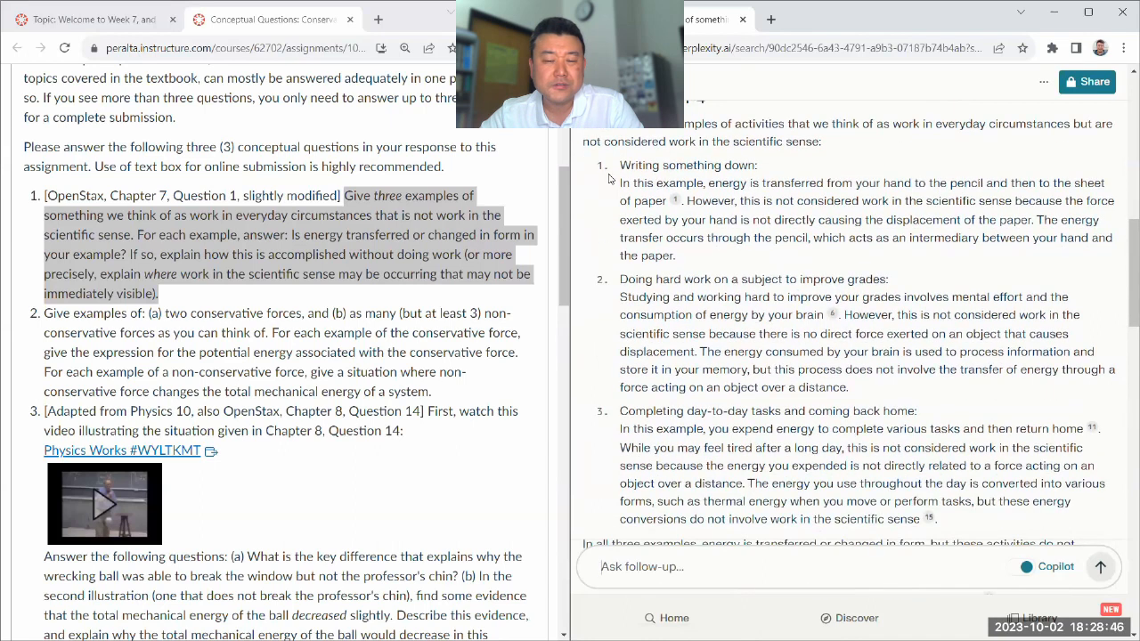
left_click_drag(620, 164, 935, 520)
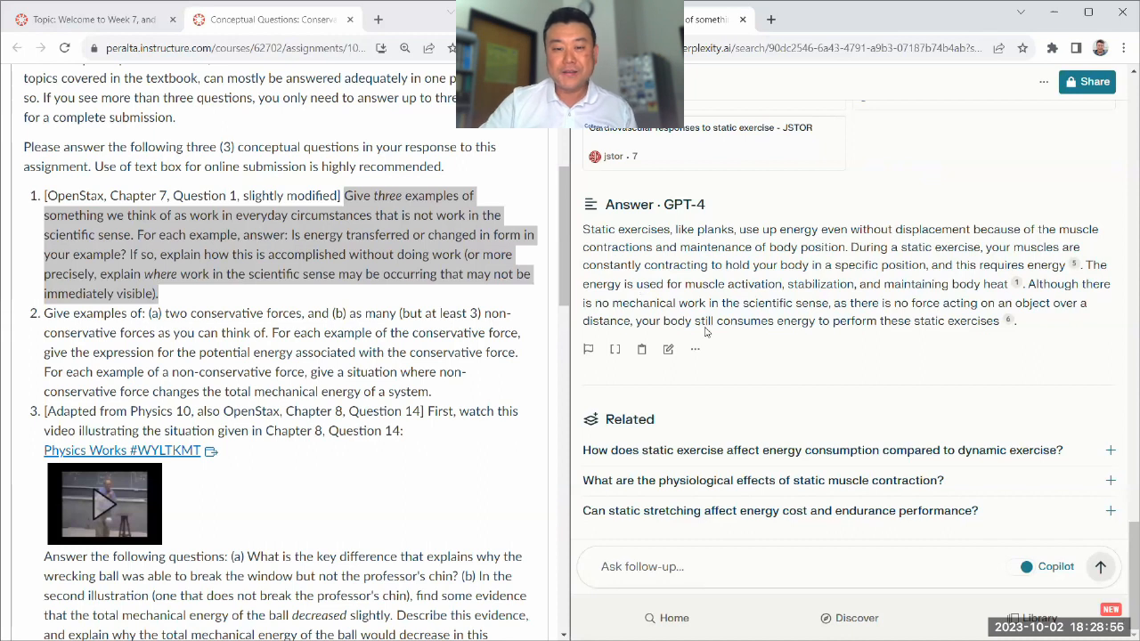
Send a follow-up asking for three more examples of "work" without mechanical work.
type("Can")
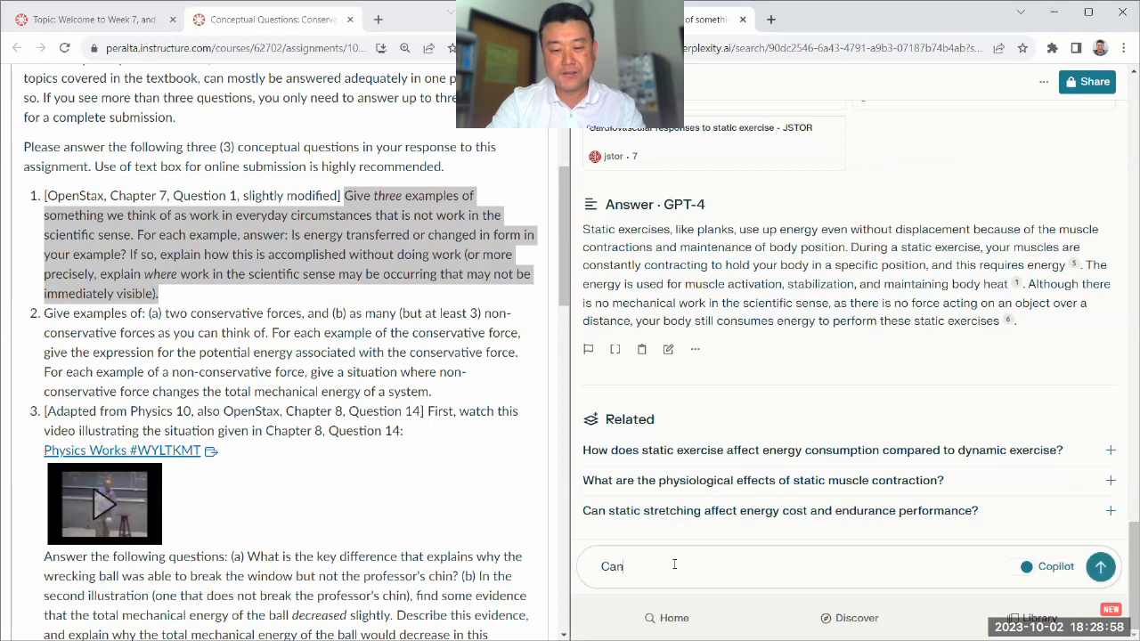
type("you give me three")
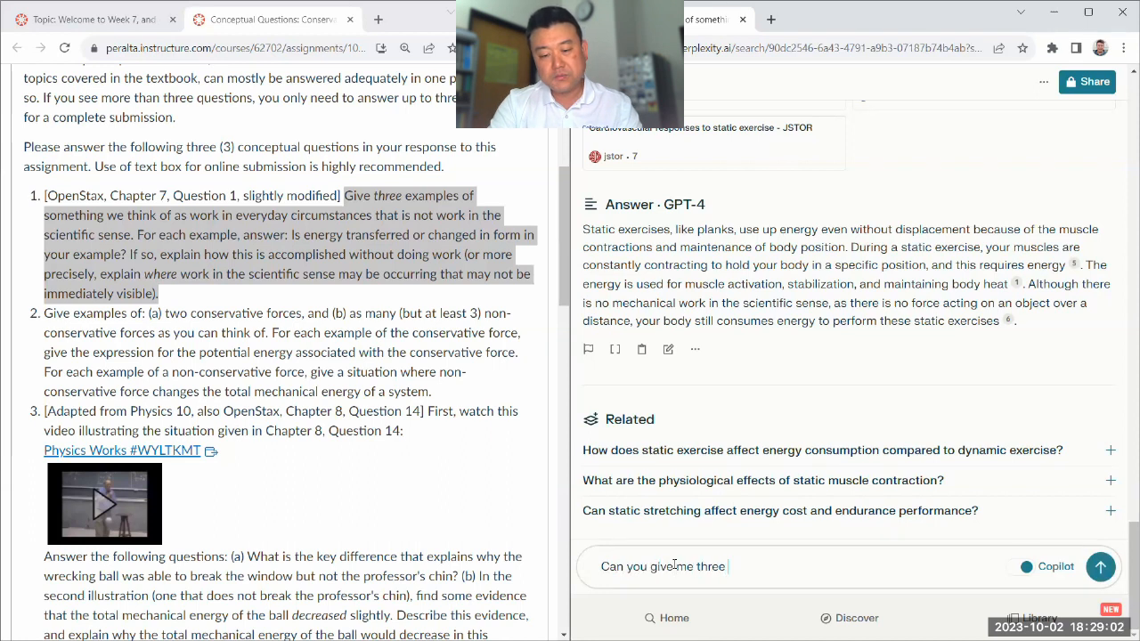
type("more examples of")
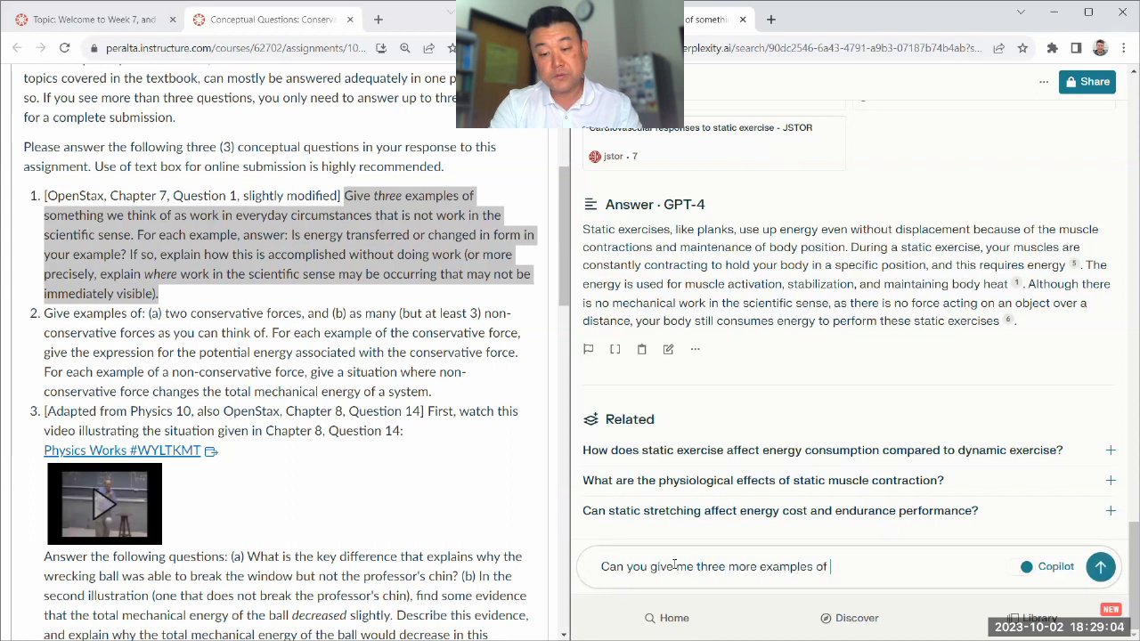
type("\"work\" that doesn't involve mechanical work?")
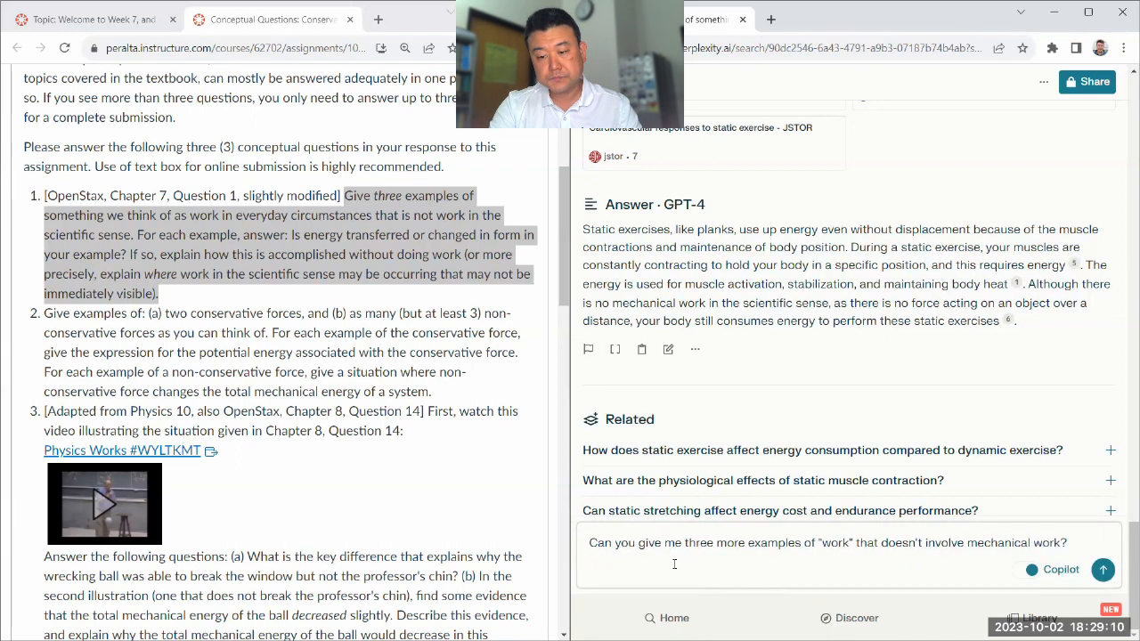
left_click(1103, 570)
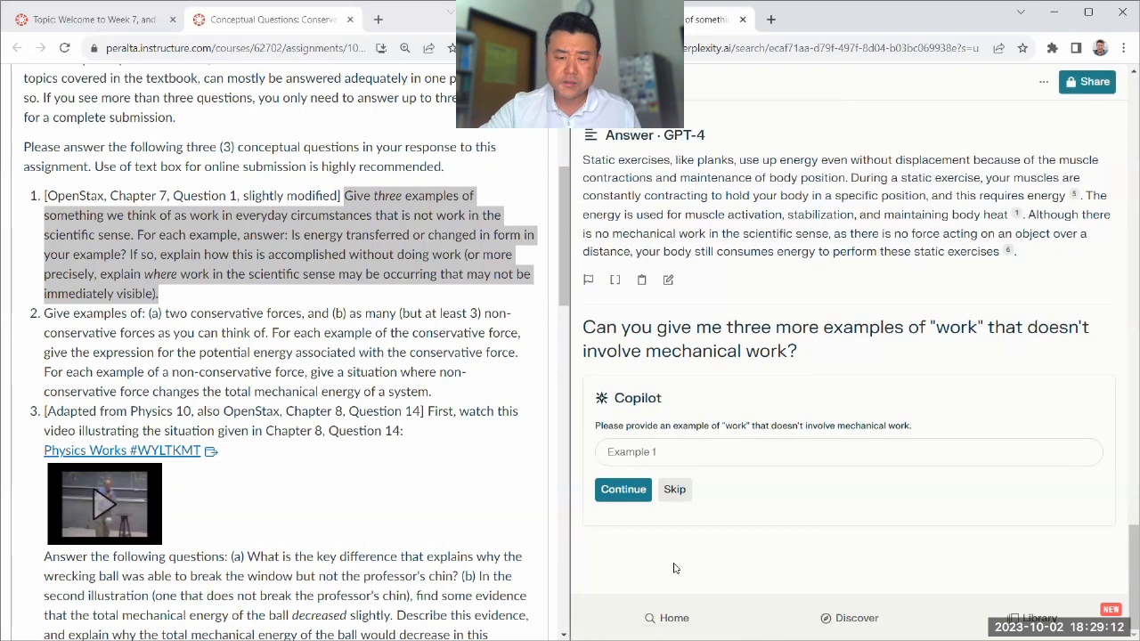
Skip the Copilot clarification and read the answer's three non-mechanical work examples.
left_click(673, 490)
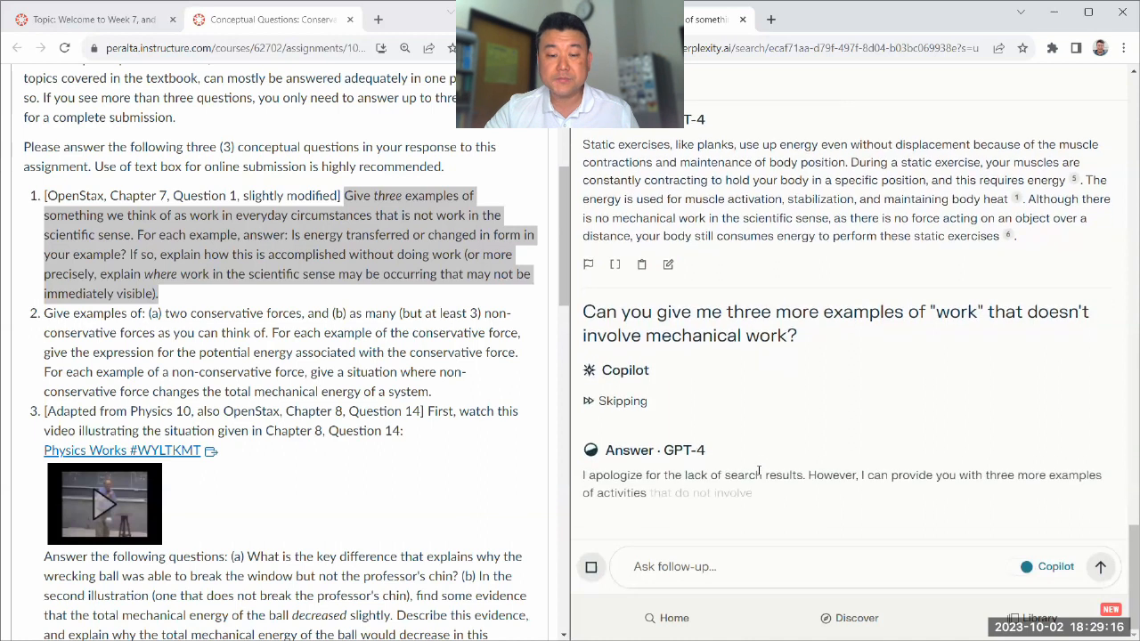
scroll("down", 3)
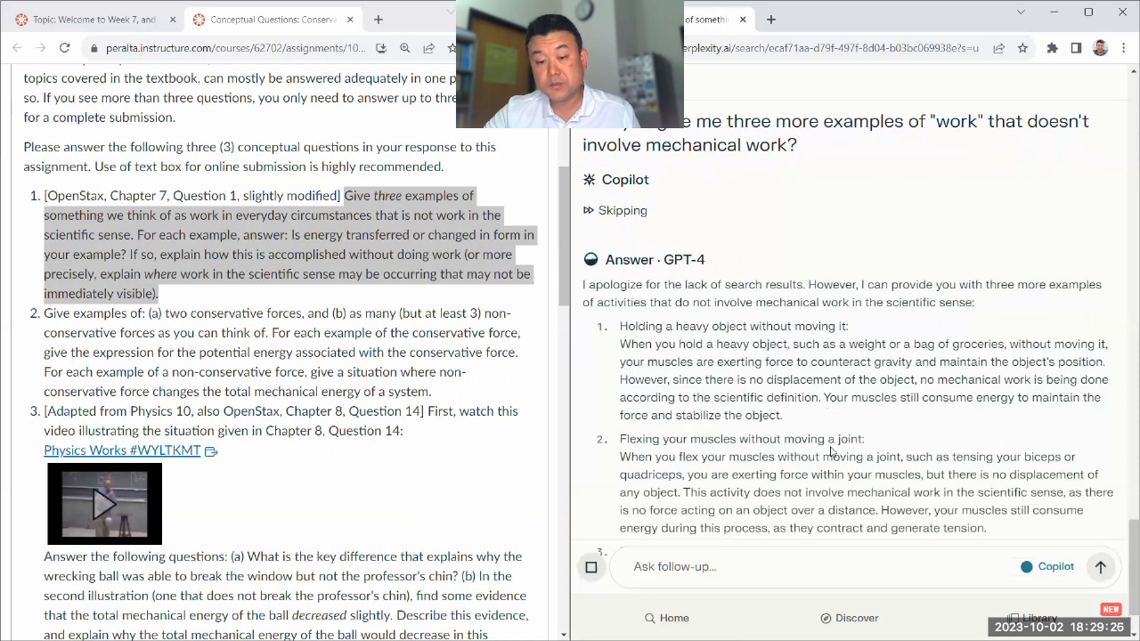
scroll("down", 3)
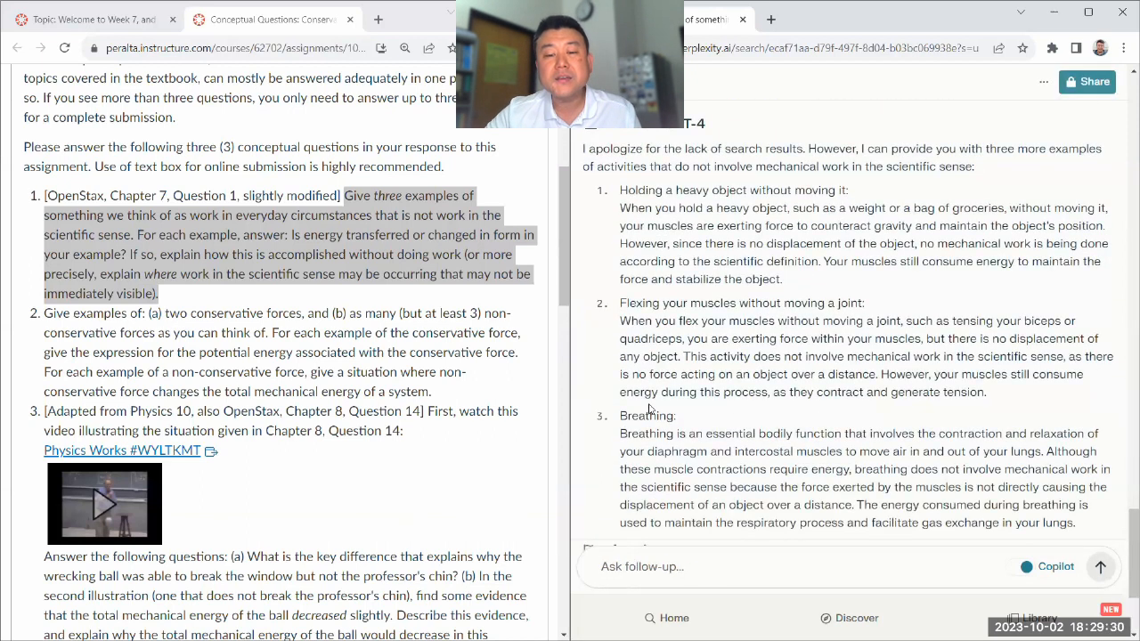
scroll("down", 3)
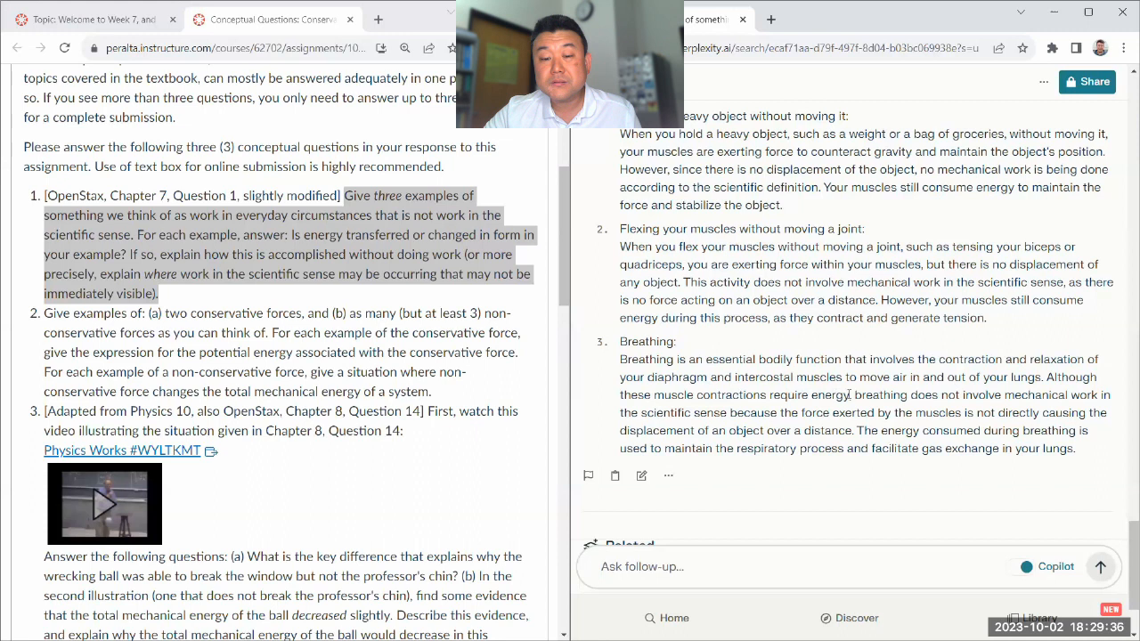
Highlight the explanation that breathing is not mechanical work.
left_click_drag(852, 395, 862, 413)
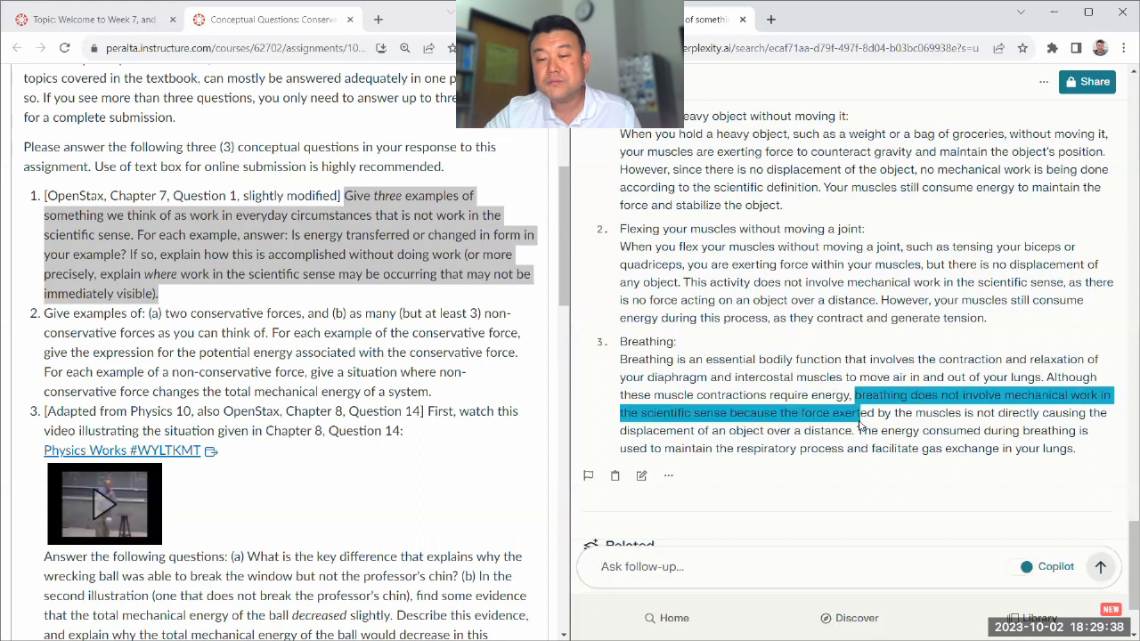
left_click_drag(855, 395, 853, 429)
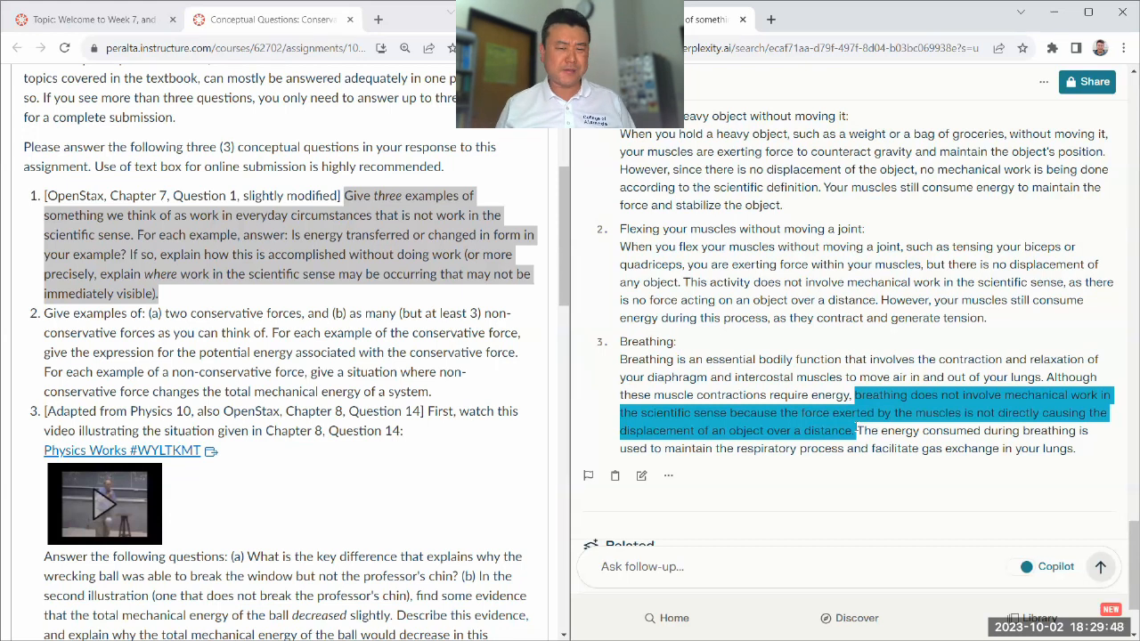
scroll("down", 3)
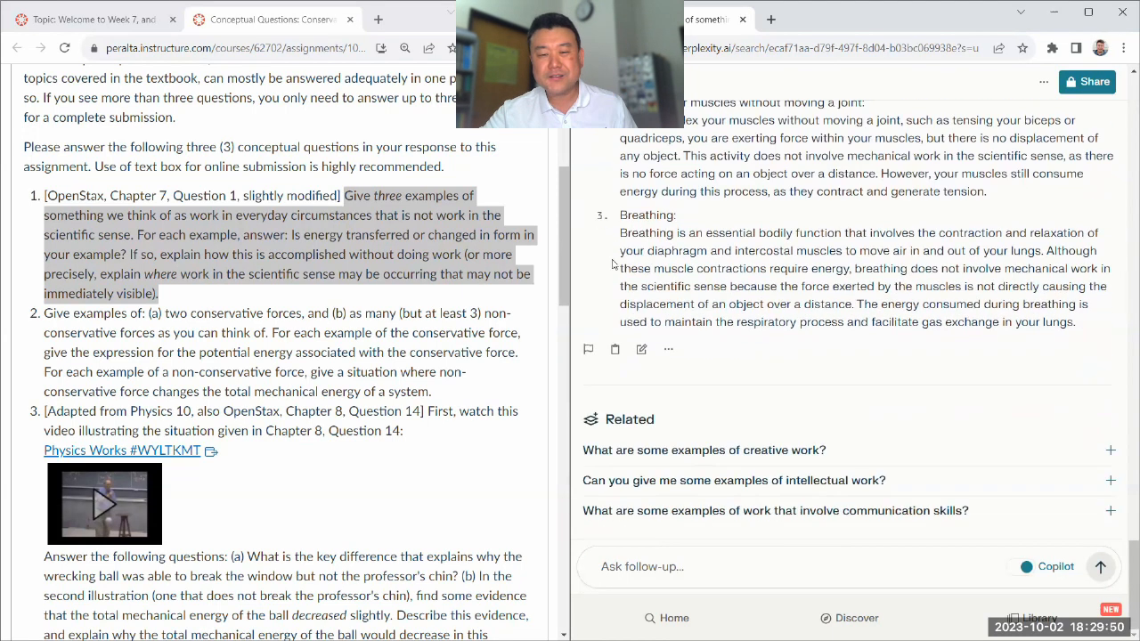
left_click_drag(620, 214, 693, 285)
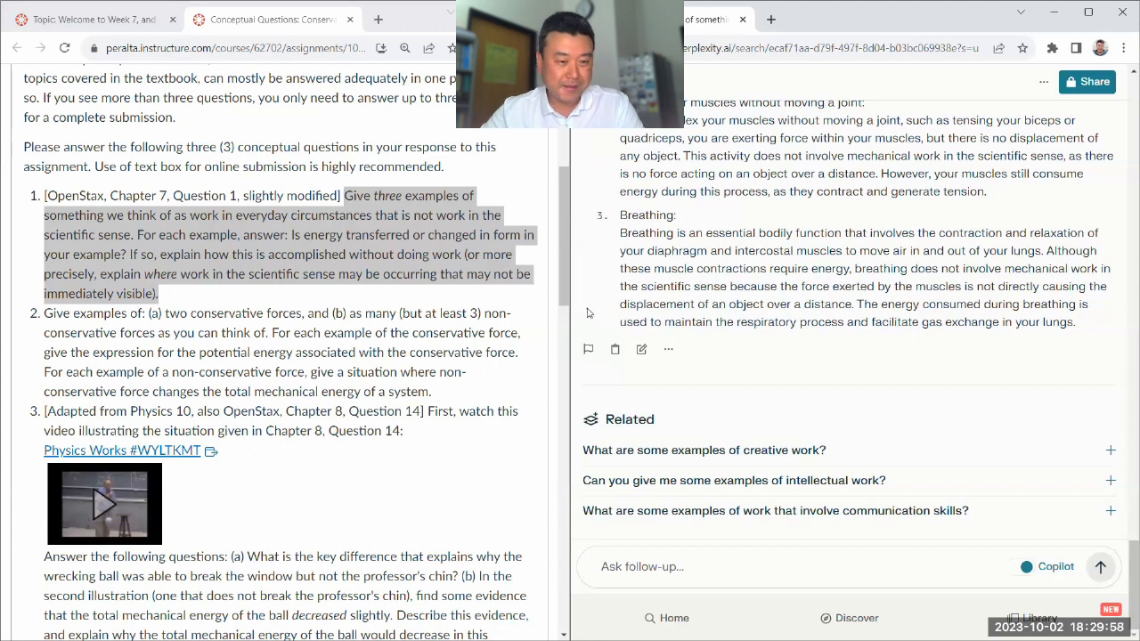
Send question 2 on conservative and non-conservative forces as a follow-up.
scroll("down", 3)
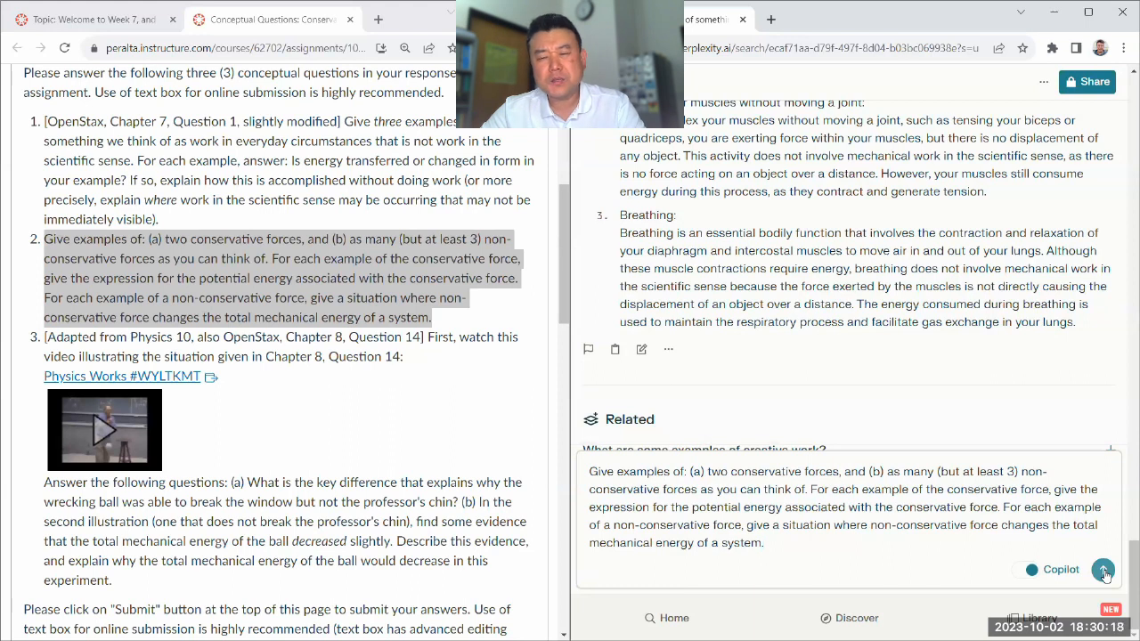
left_click(1104, 570)
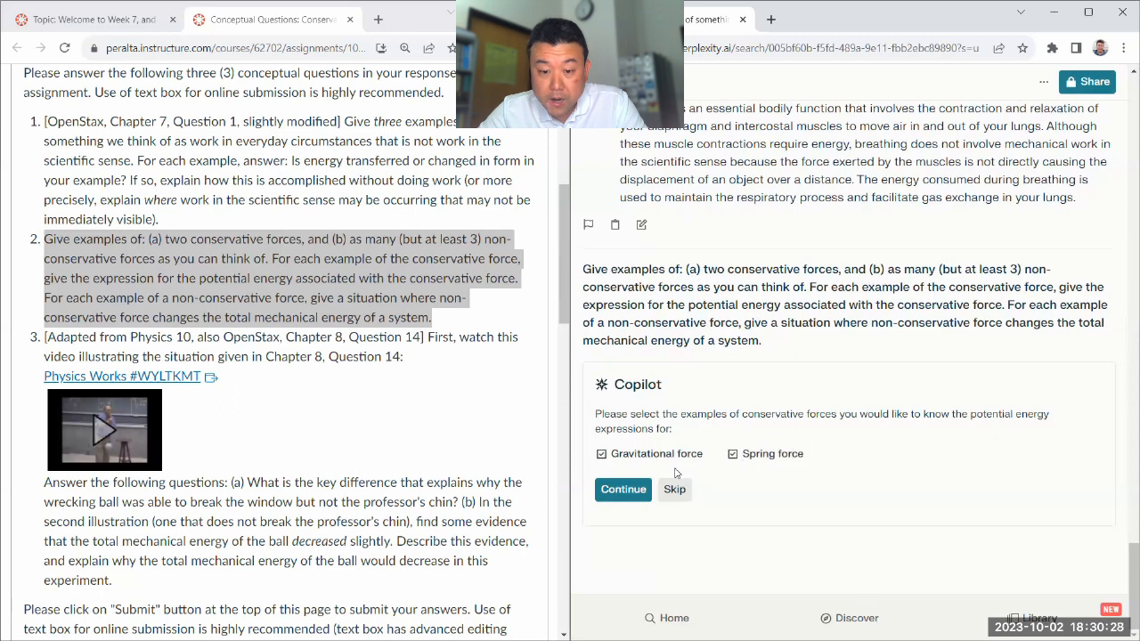
Continue with gravitational and spring force checked and read the energy expressions, friction, air resistance and applied force examples.
left_click(623, 488)
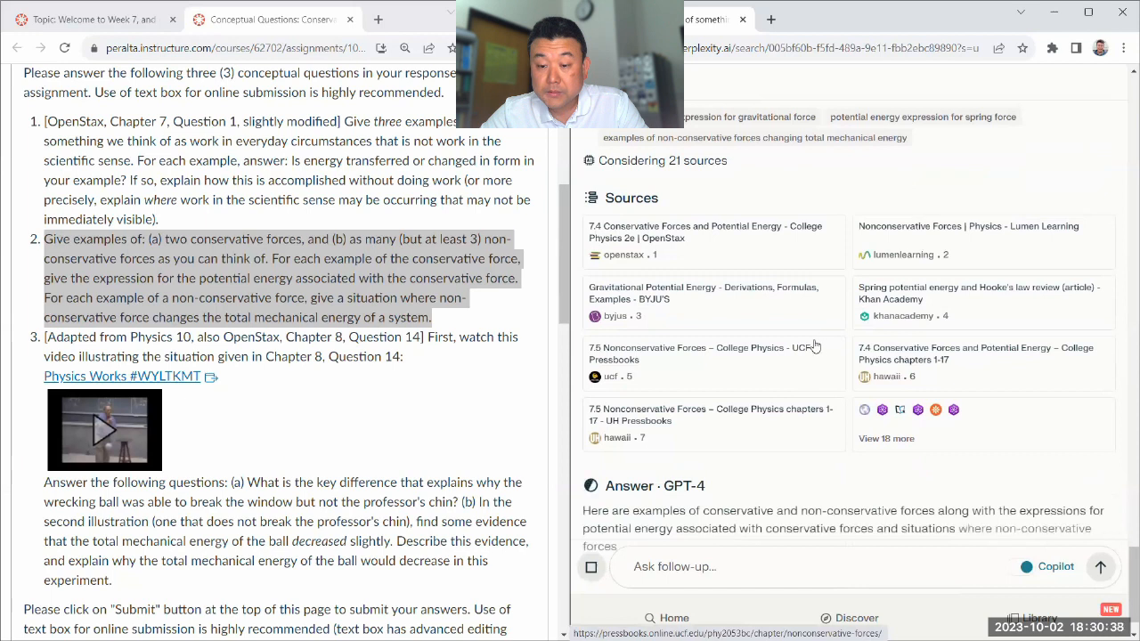
scroll("down", 3)
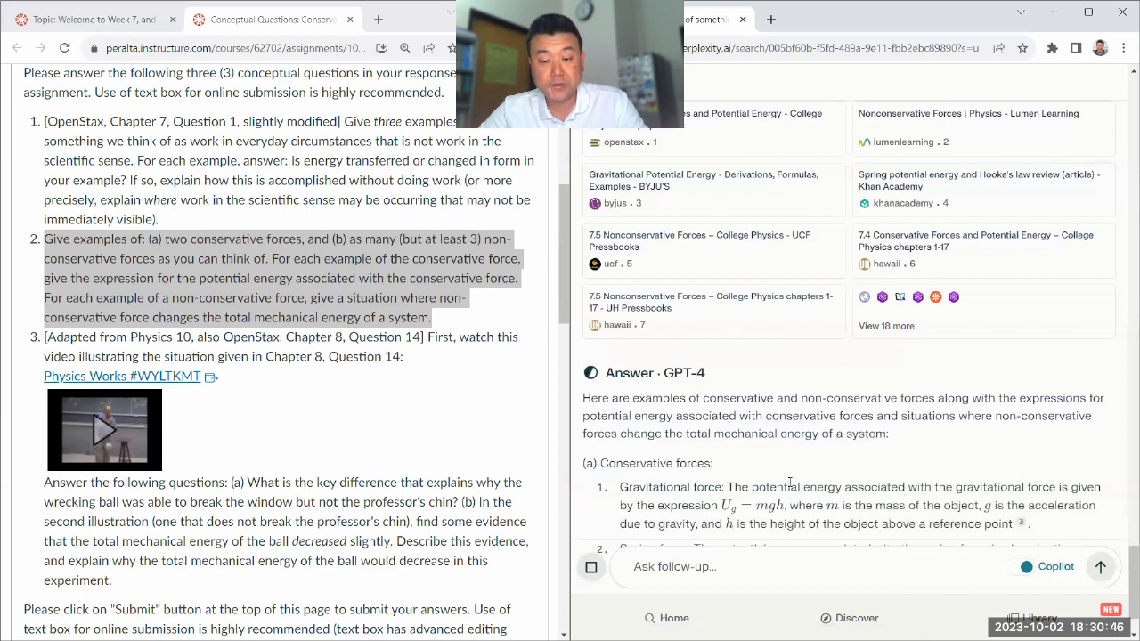
scroll("down", 3)
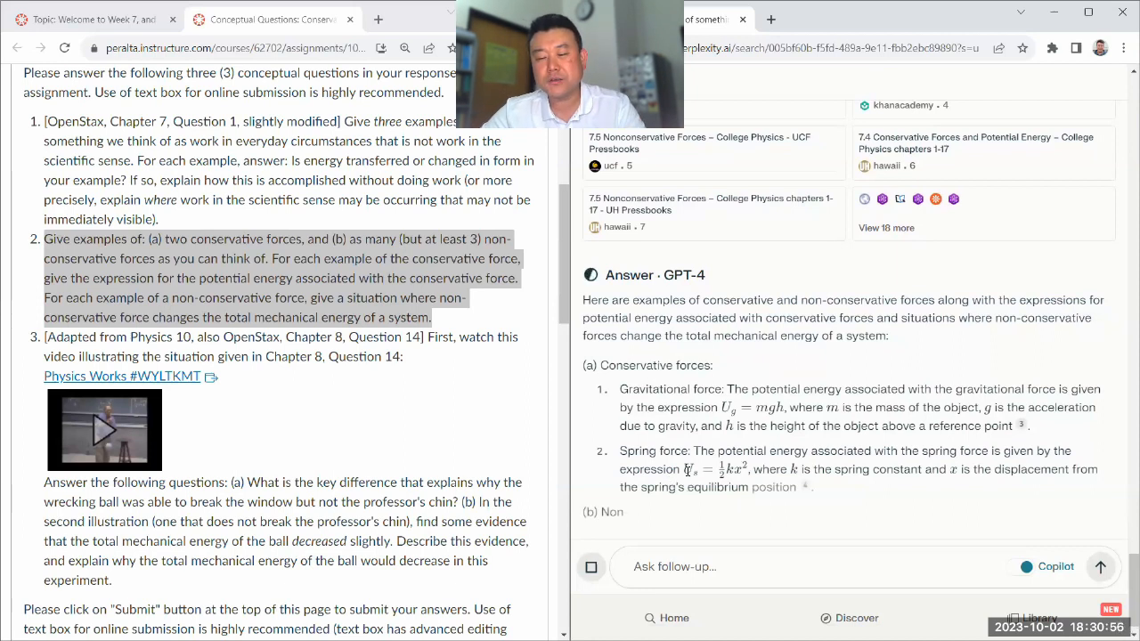
scroll("down", 3)
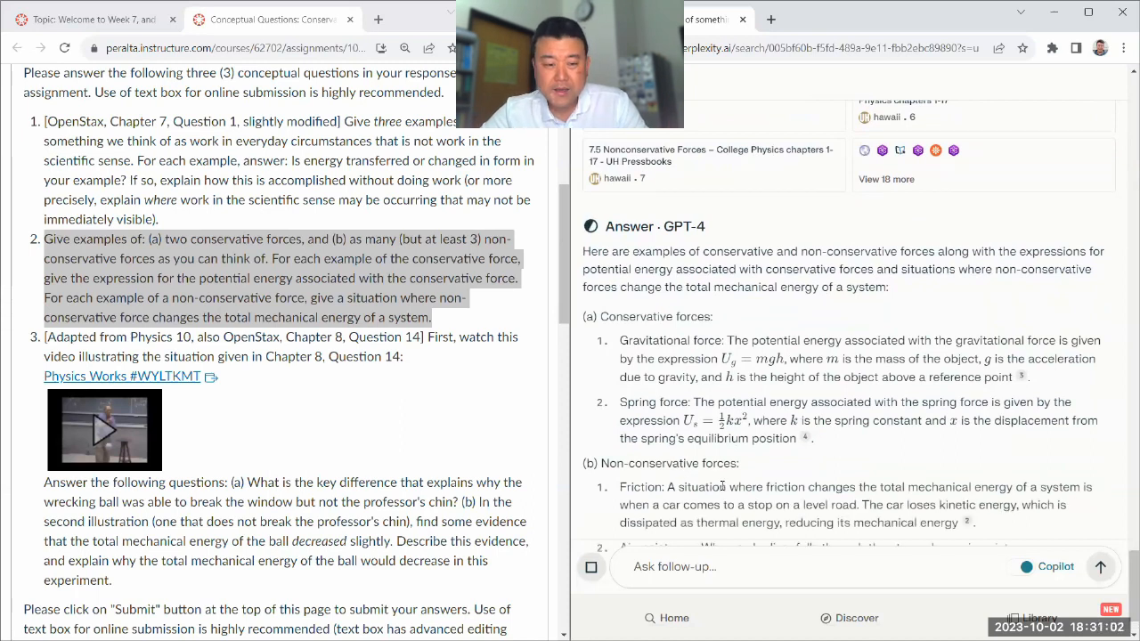
scroll("down", 3)
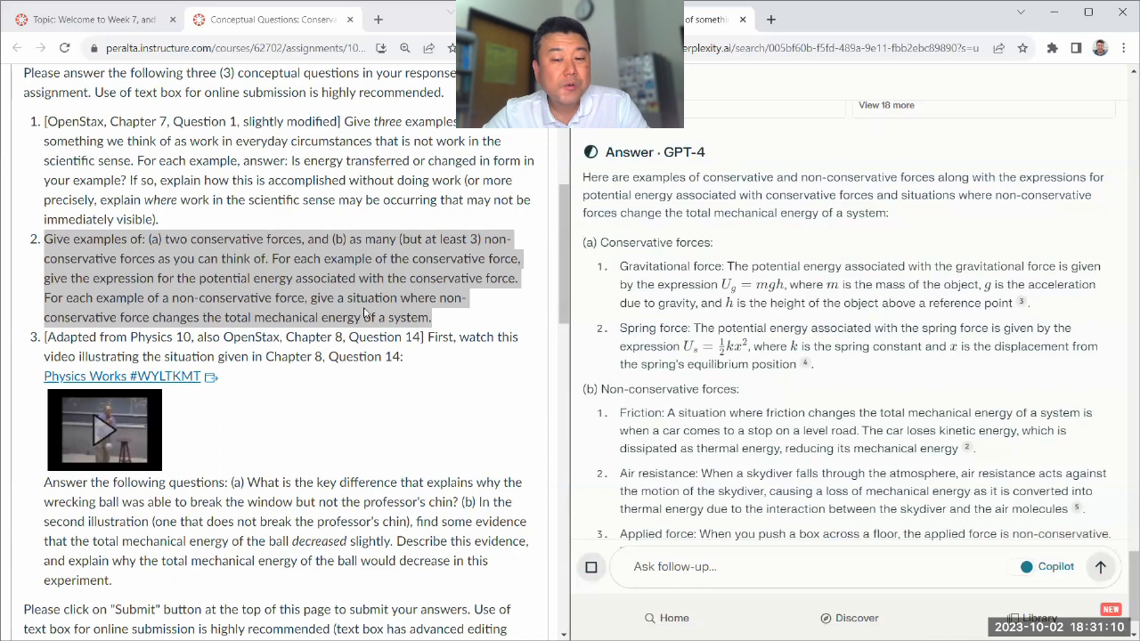
scroll("down", 3)
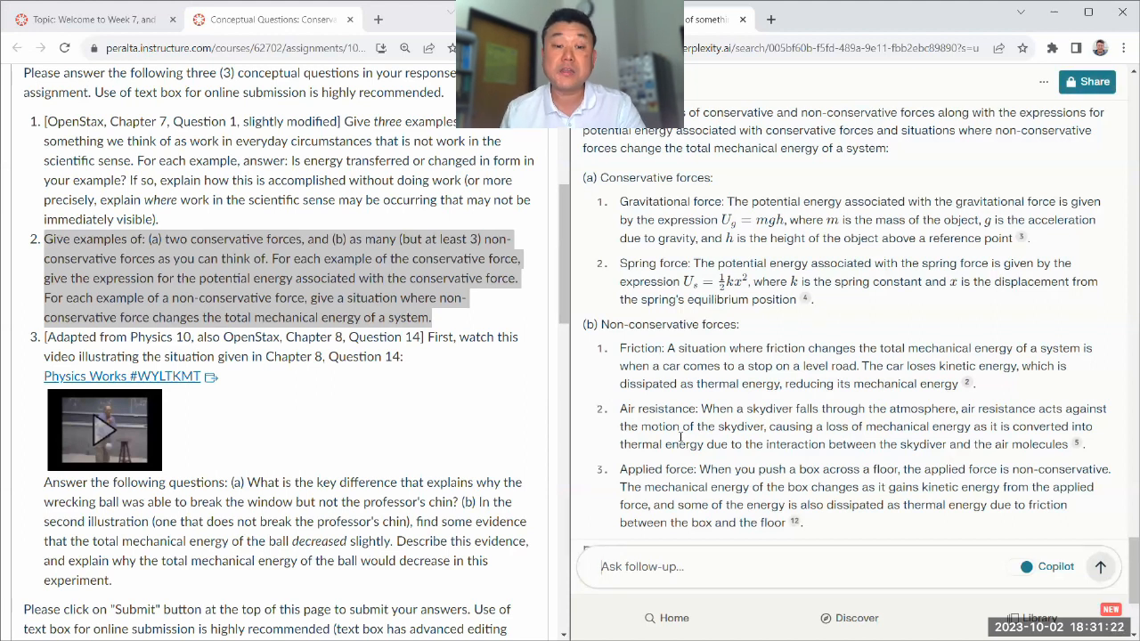
scroll("down", 3)
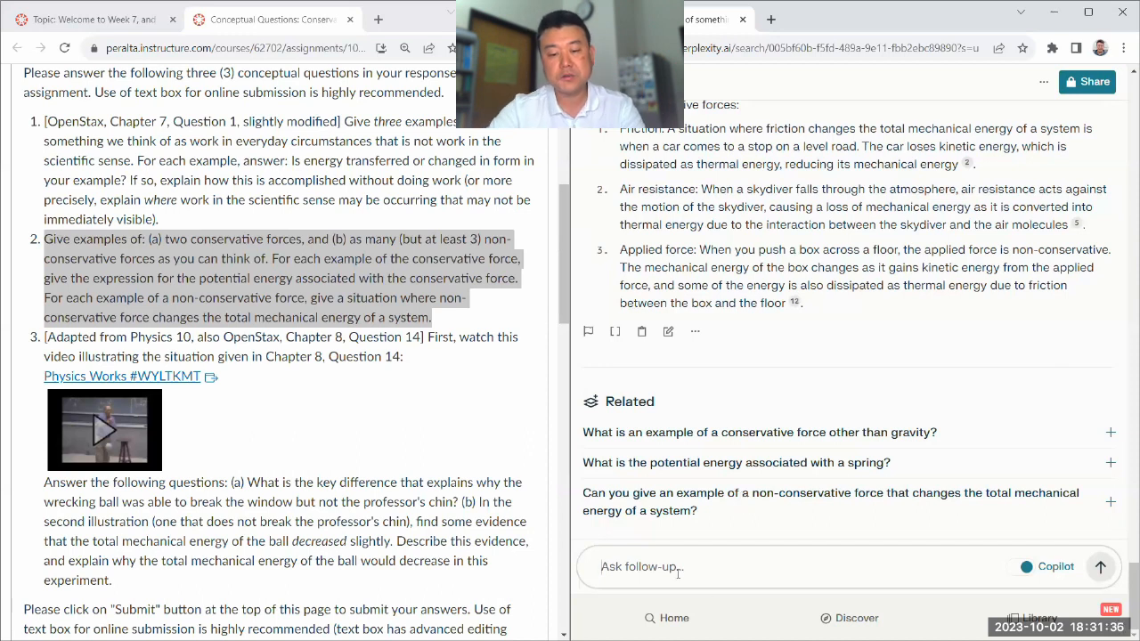
Draft the follow-up 'Are the normal force and tension force conservative forces'.
type("Are th")
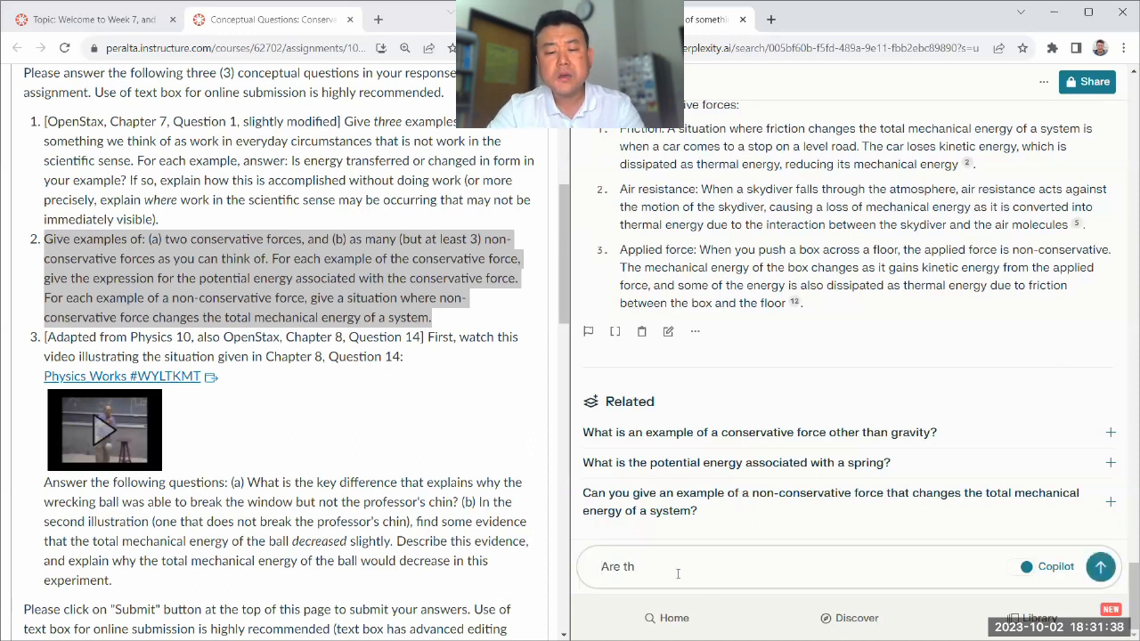
type("normal force and")
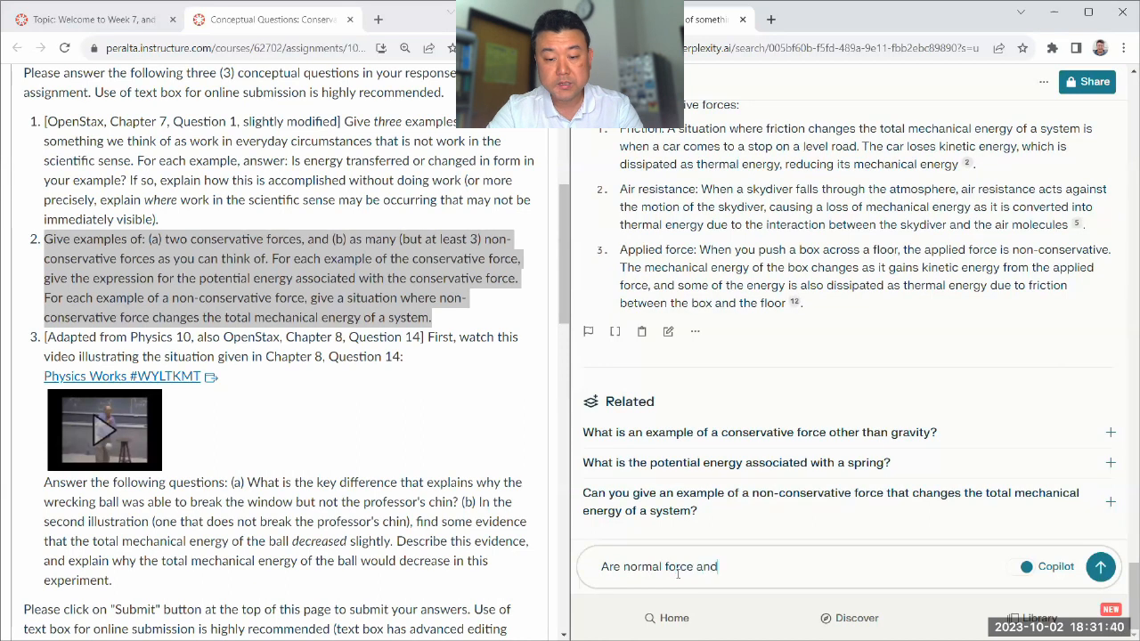
type("tension force co")
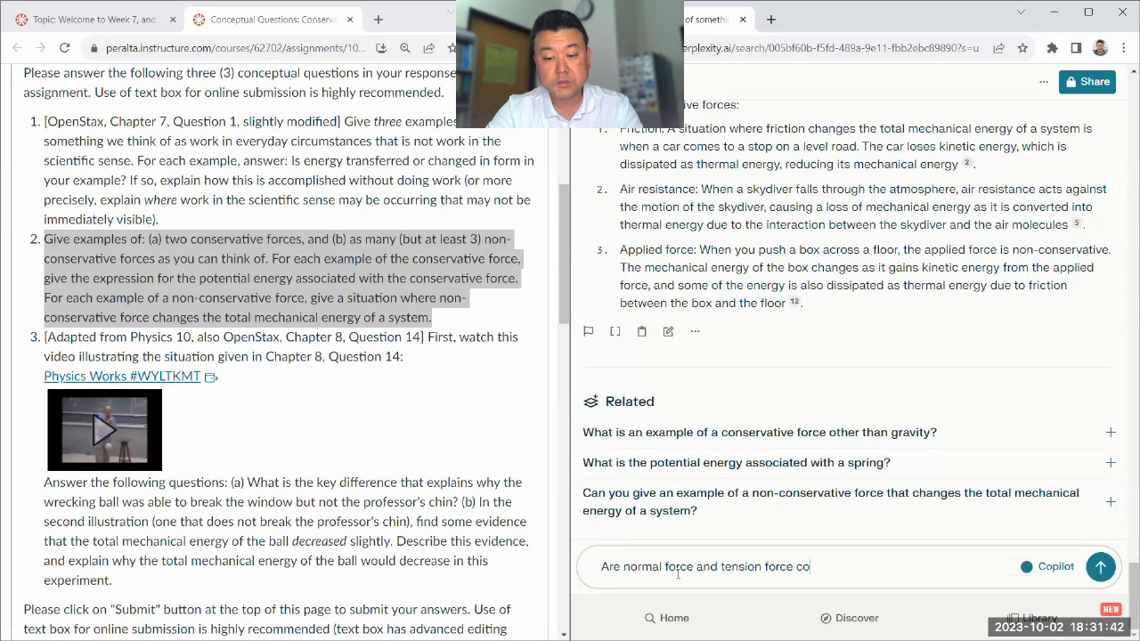
type("nservative forces")
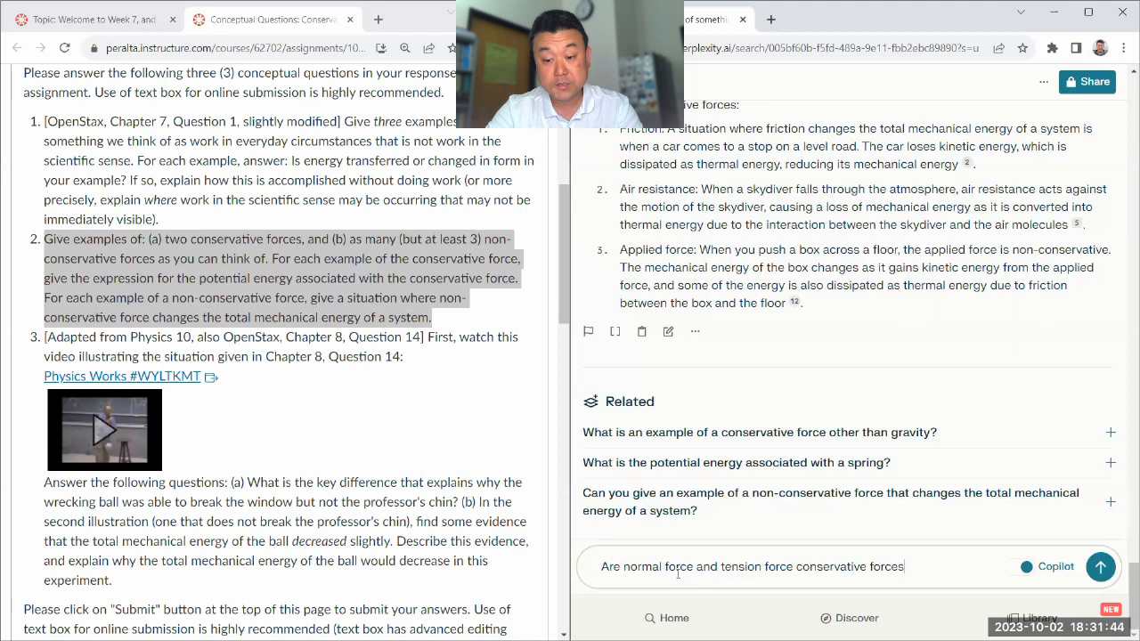
Submit the question and read the answer, highlighting that tension force may do zero work.
left_click(1100, 567)
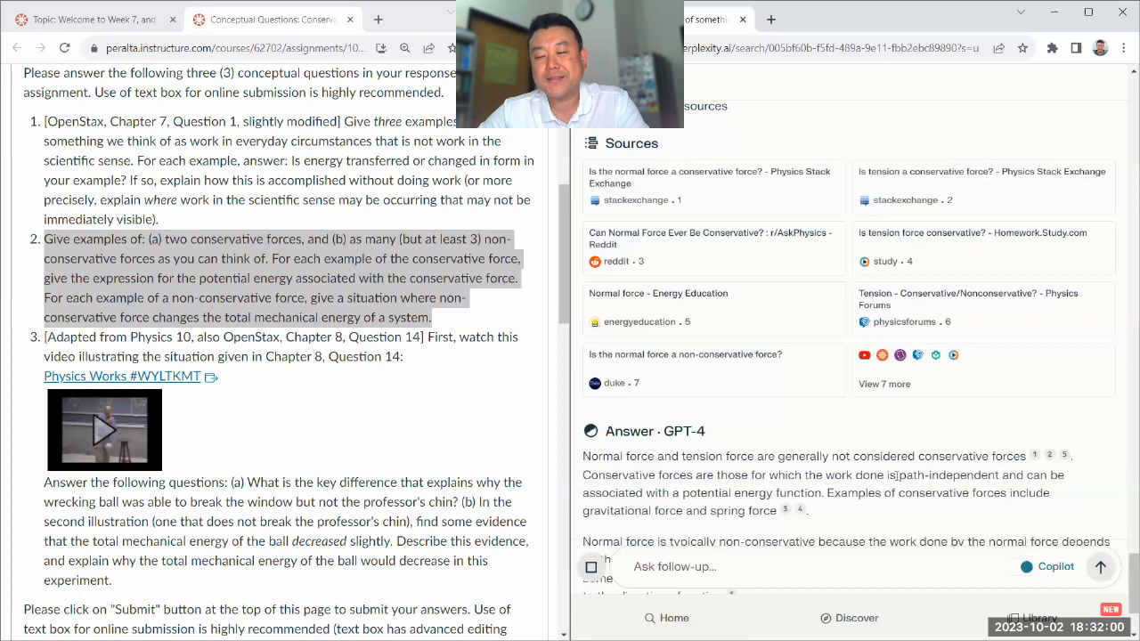
double_click(948, 474)
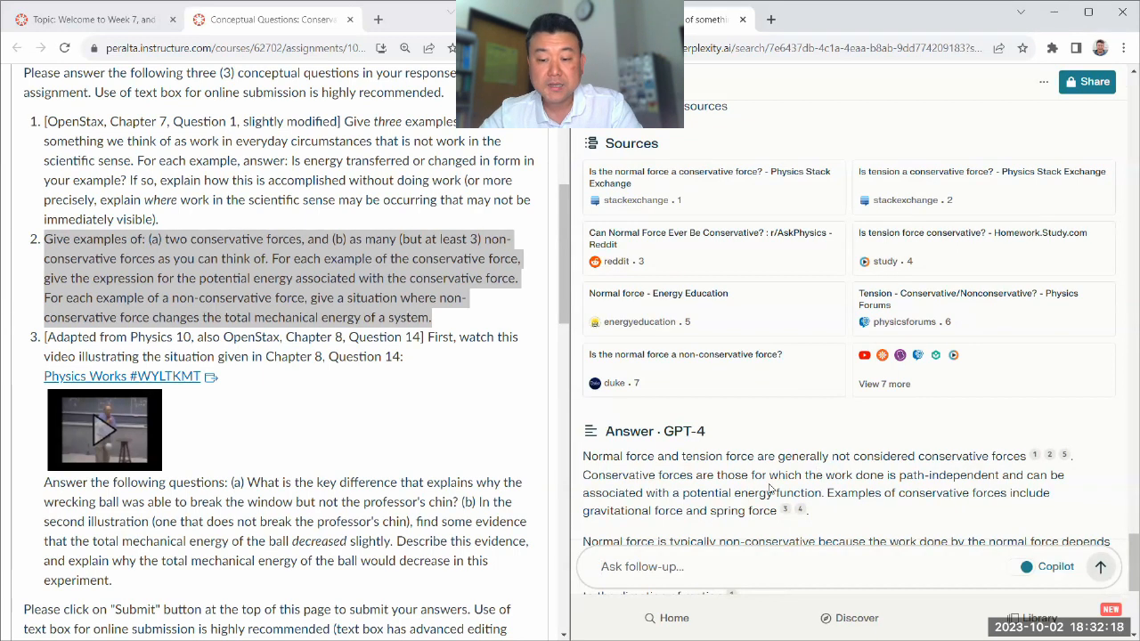
scroll("down", 3)
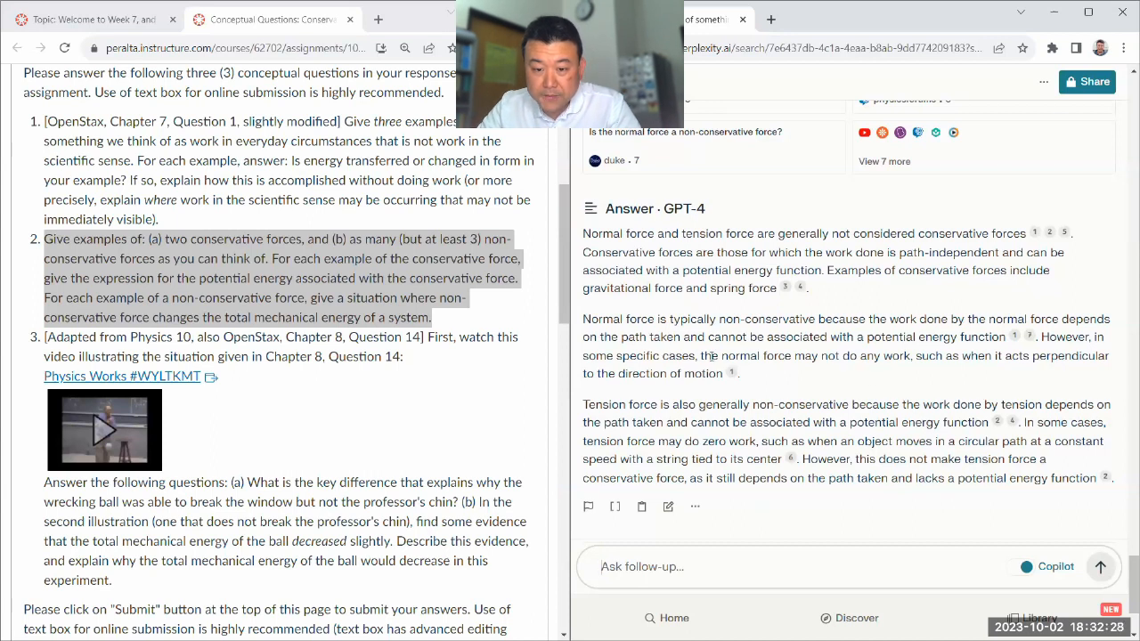
left_click_drag(698, 356, 910, 356)
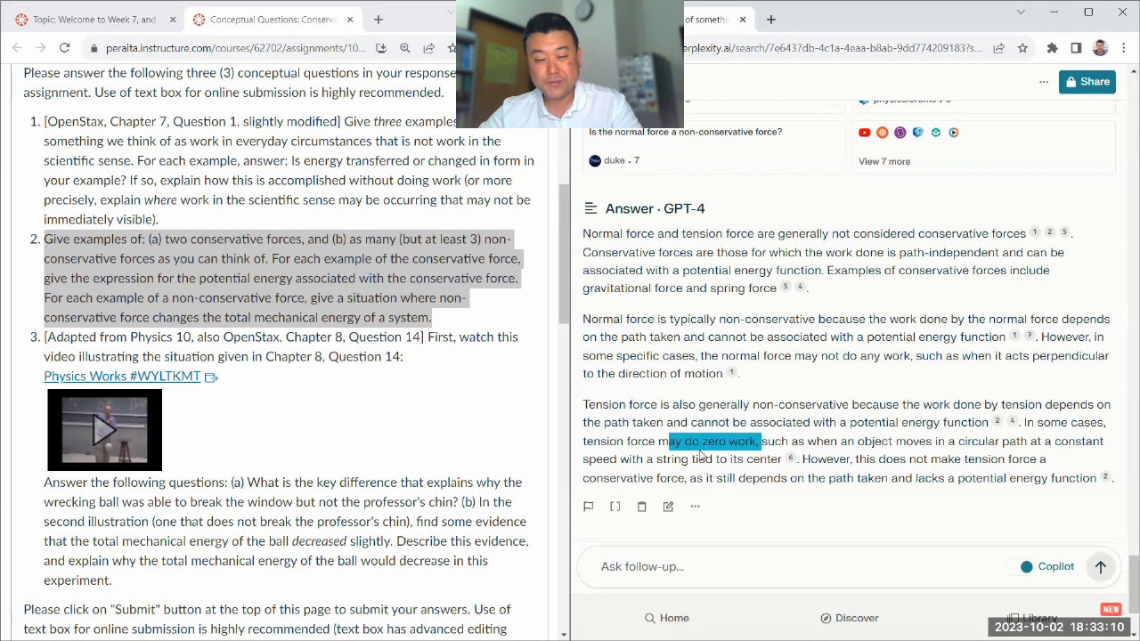
scroll("down", 3)
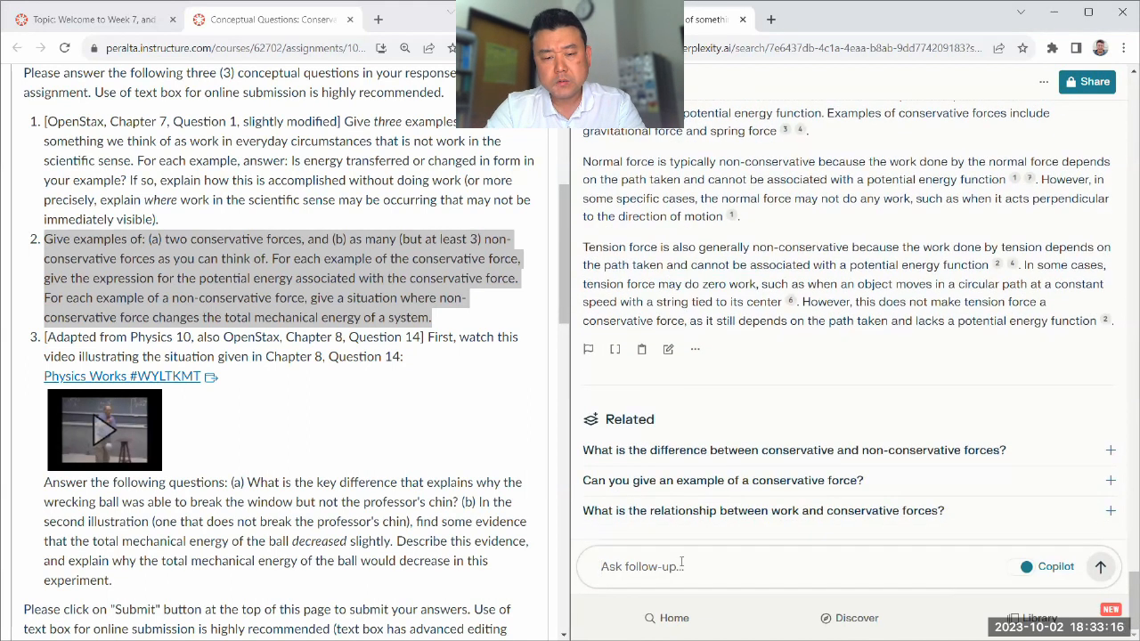
Draft the follow-up 'Can you give me three more examples of conservative force?'.
type("Can you give me")
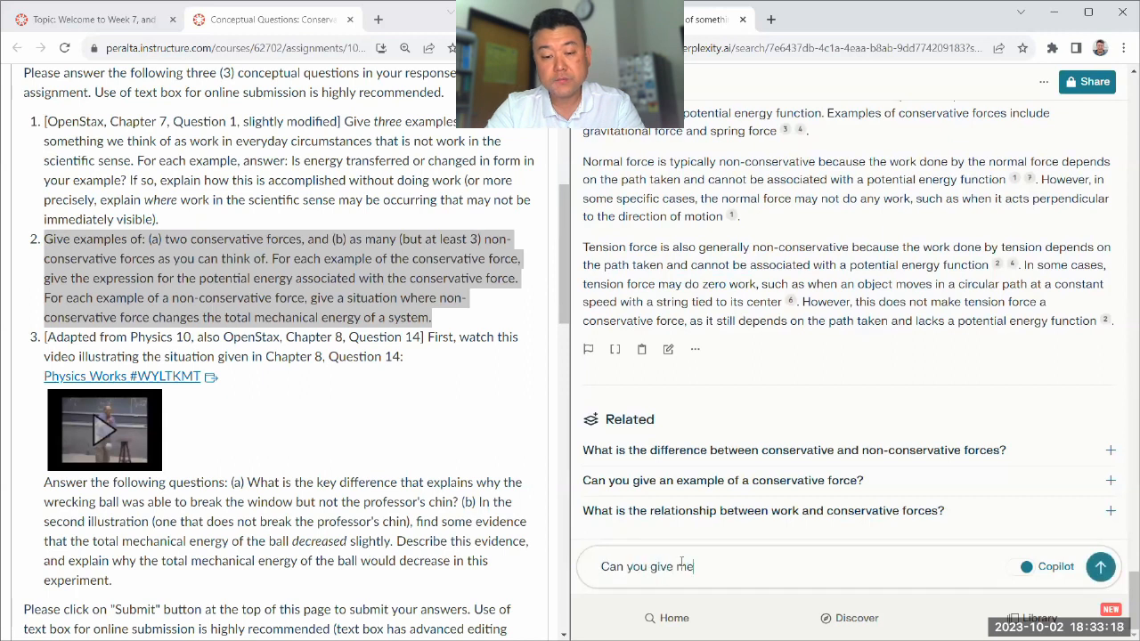
type("three more example")
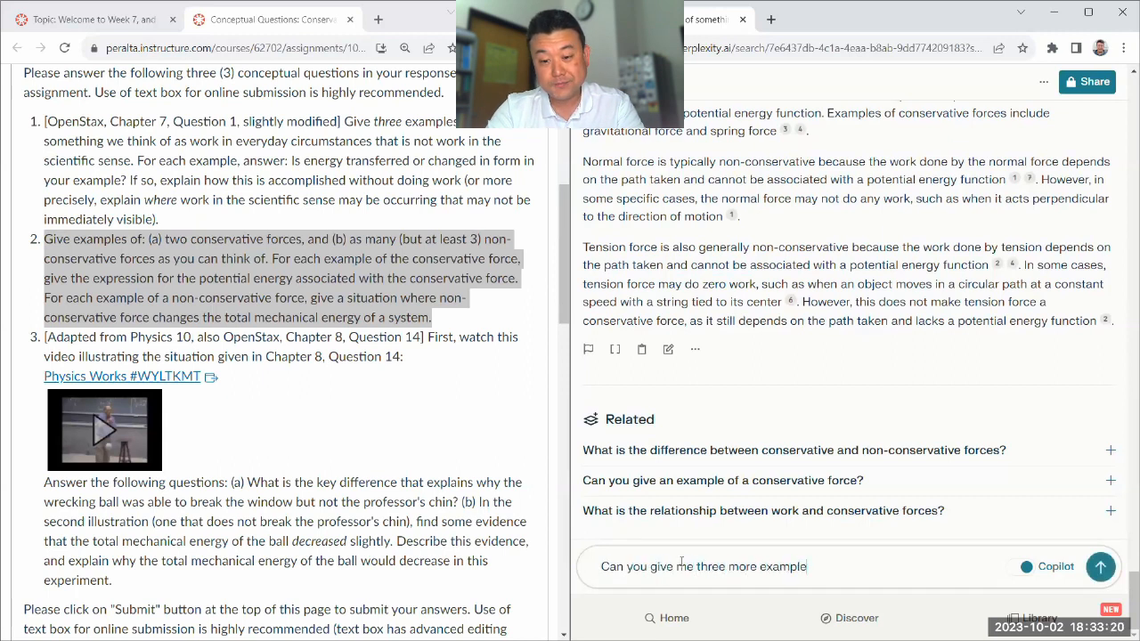
type("s of conservative")
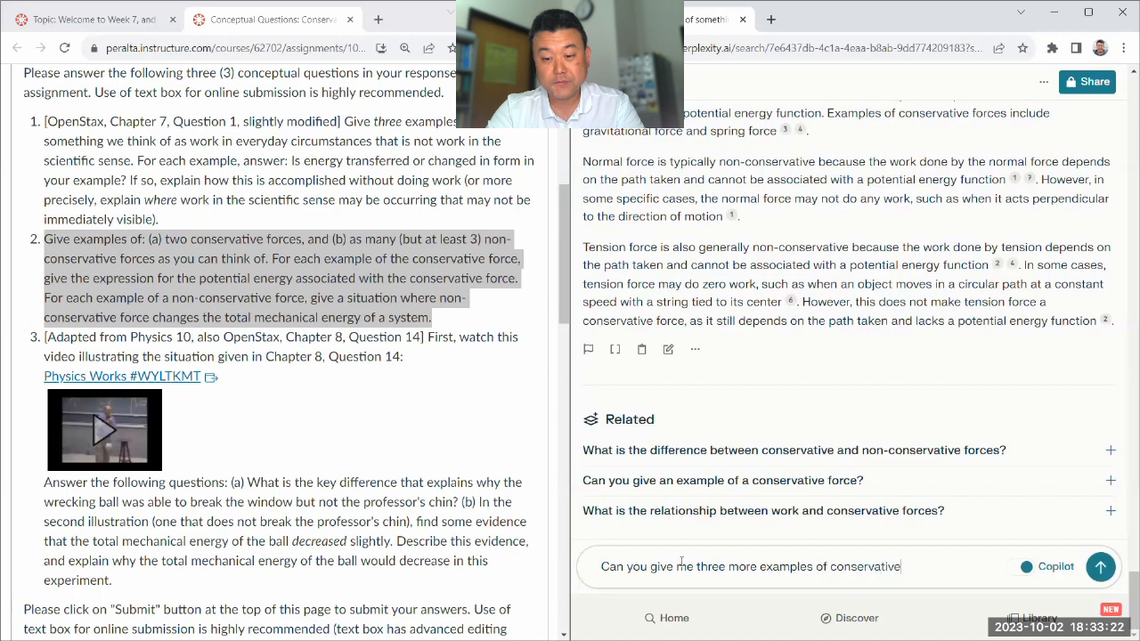
type("force?")
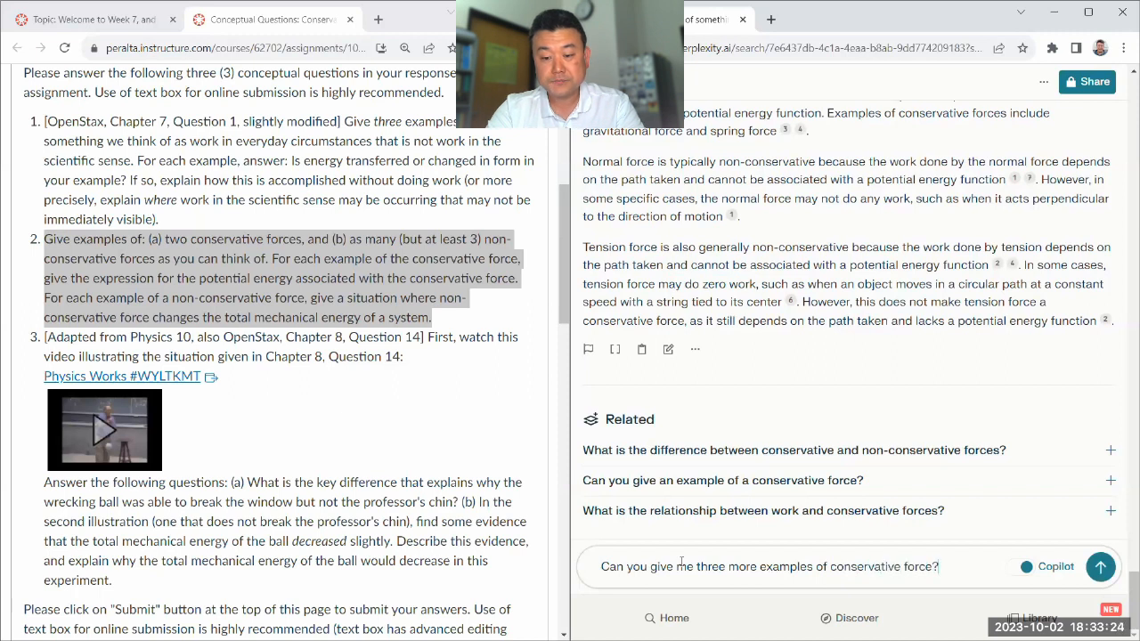
Submit the request and read the electrostatic, magnetic and central force examples.
left_click(1100, 566)
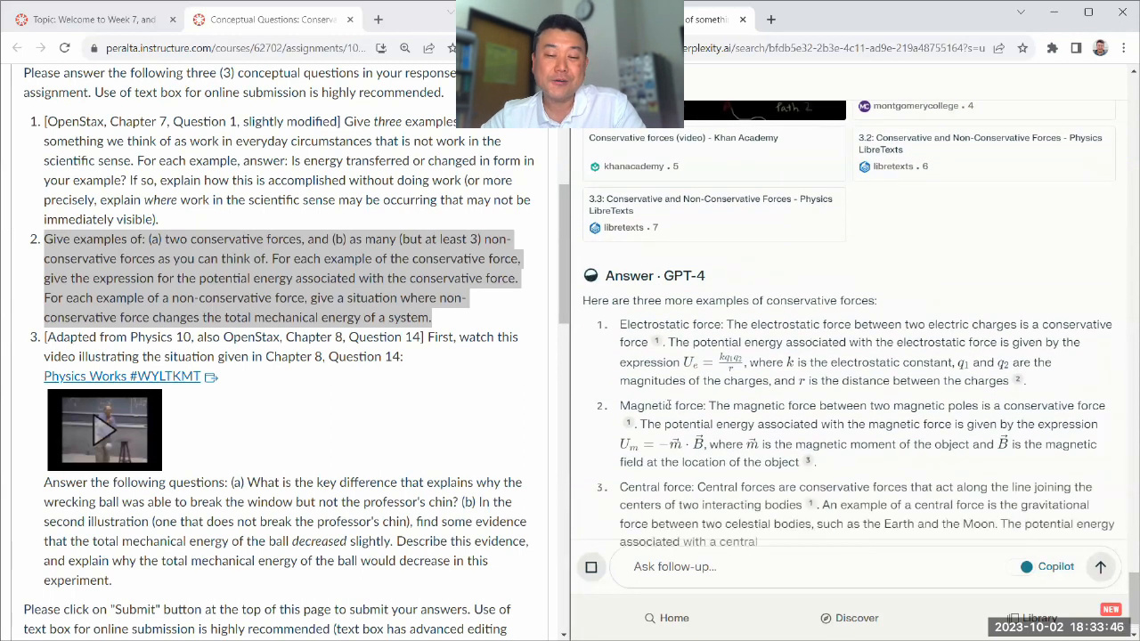
scroll("down", 3)
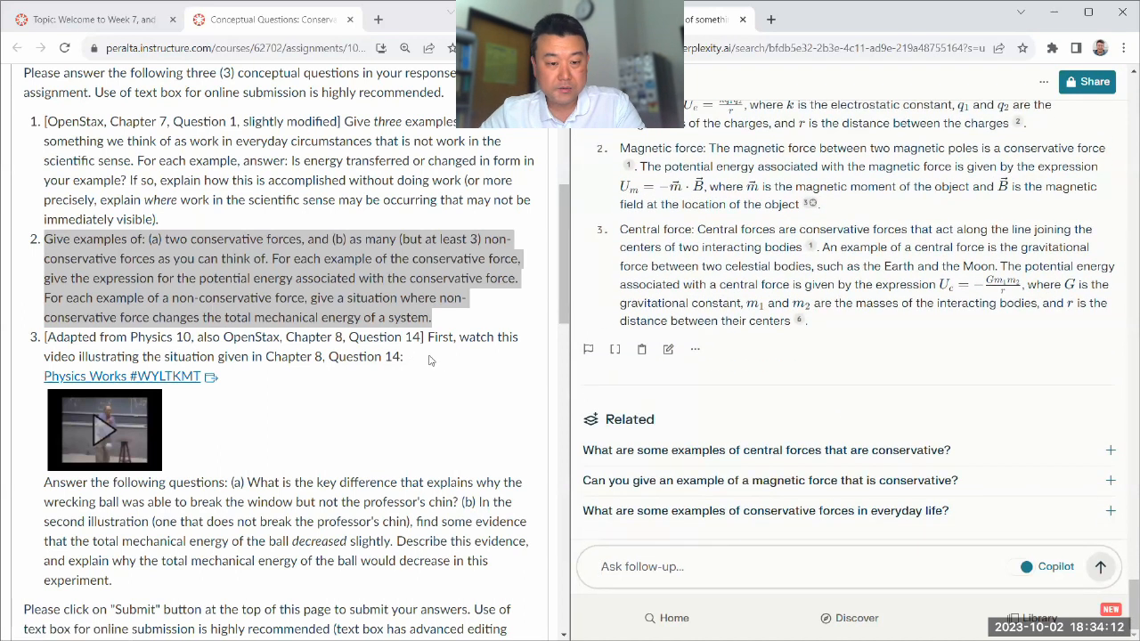
scroll("down", 3)
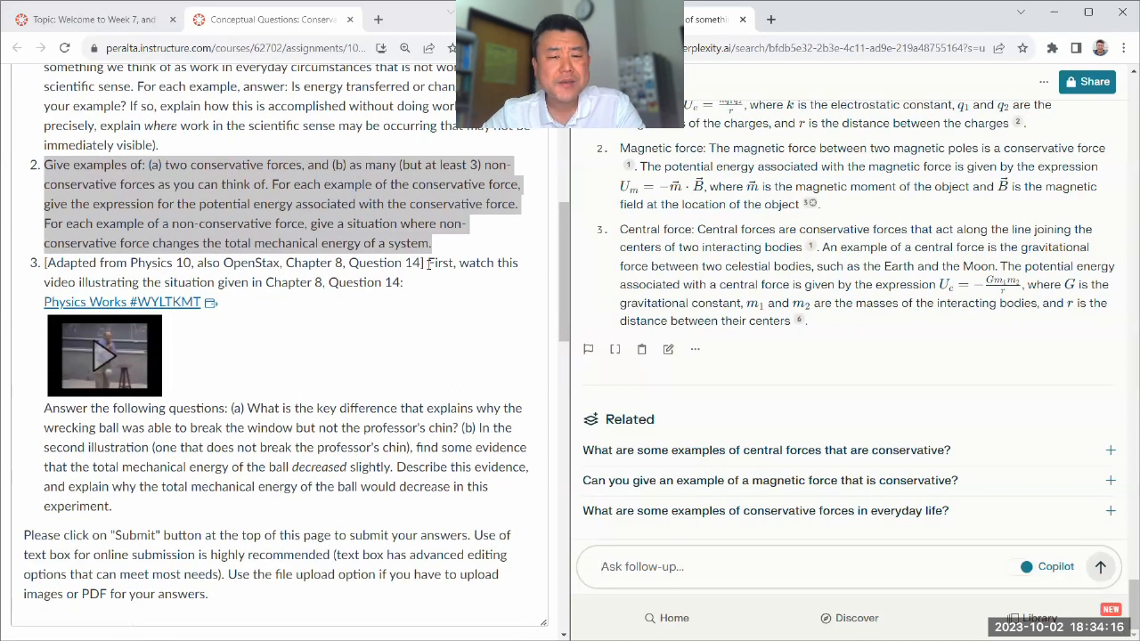
Copy question 3 about the wrecking-ball video from Canvas and submit it as a follow-up.
left_click_drag(427, 263, 456, 408)
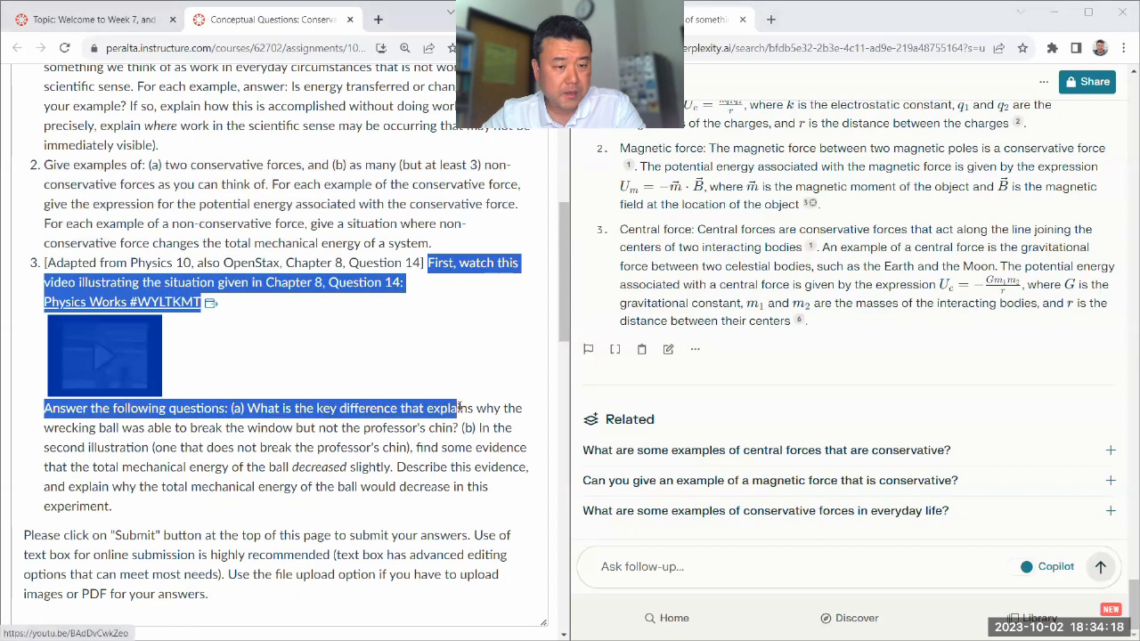
left_click_drag(456, 408, 111, 505)
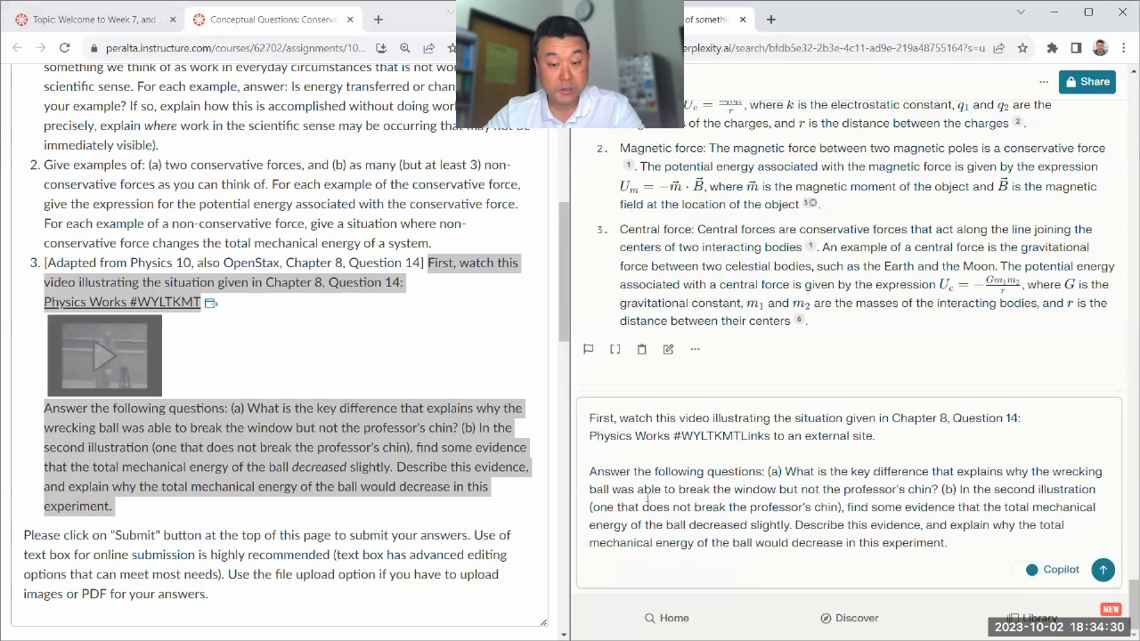
mouse_move(784, 427)
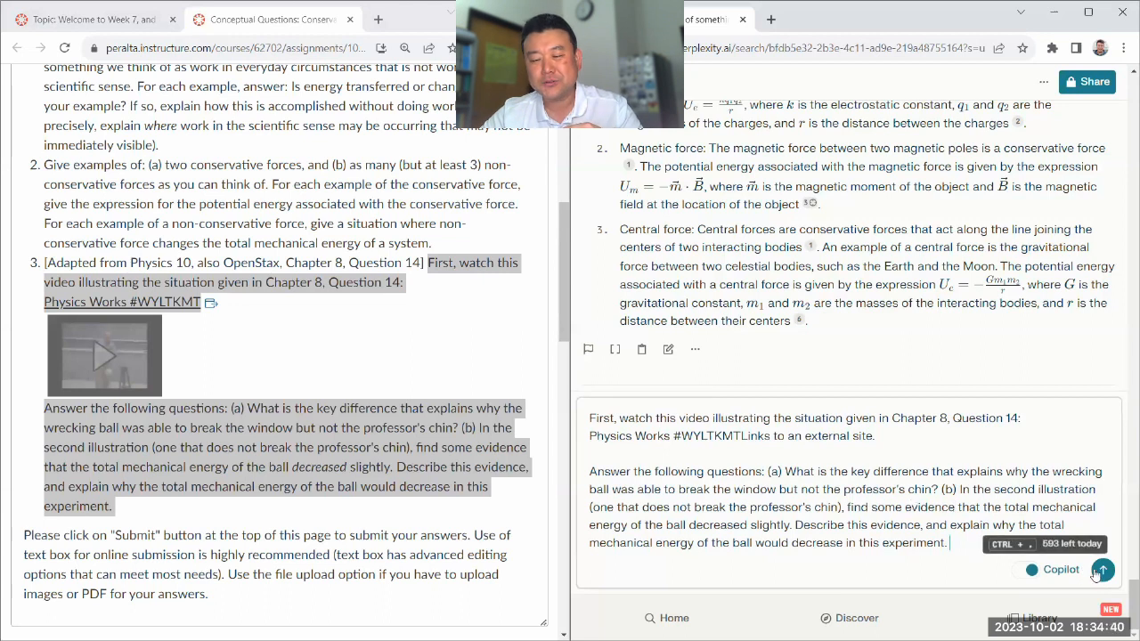
left_click(1101, 570)
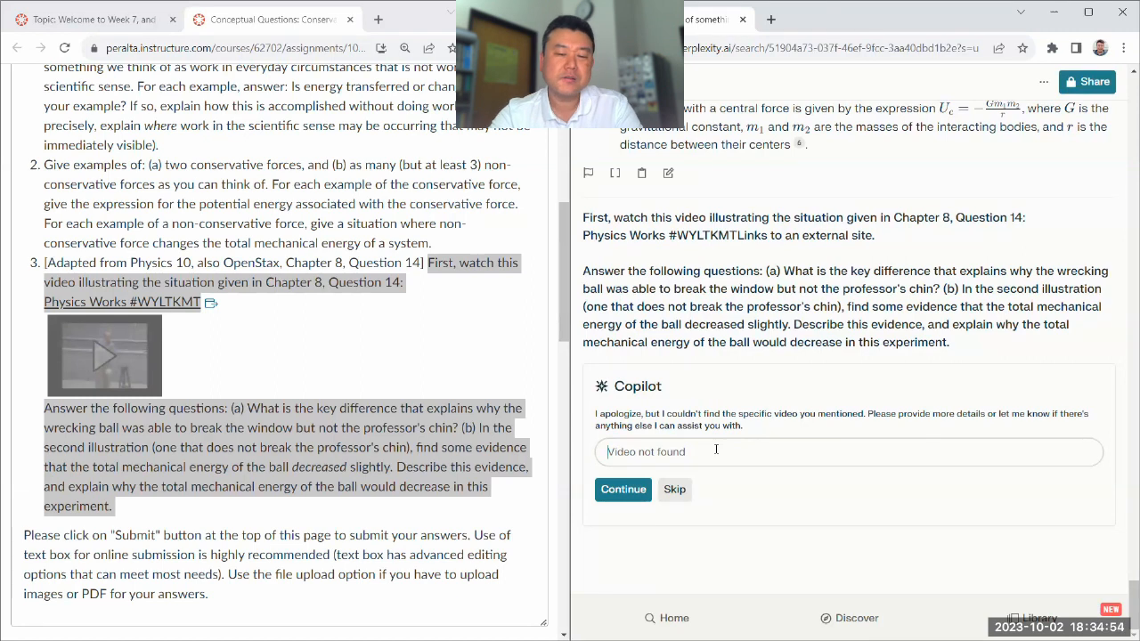
Describe the video for Copilot: the professor's pendulum breaks glass, then is released by his chin.
type("In the video, the pr")
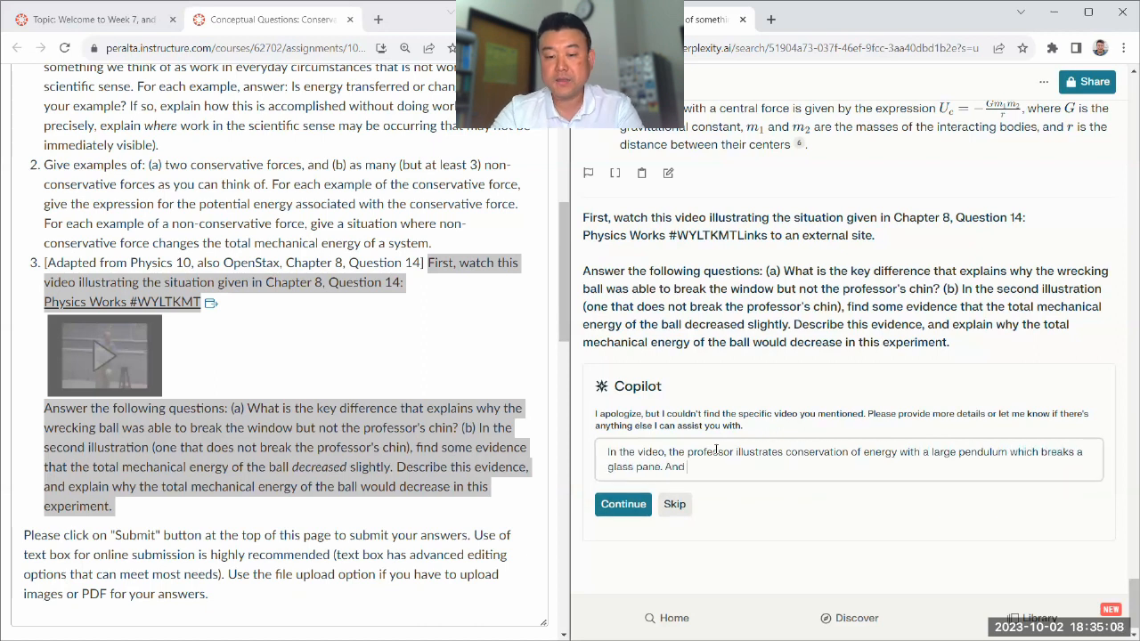
type("then he tries it with the ball being released right next to his chin.")
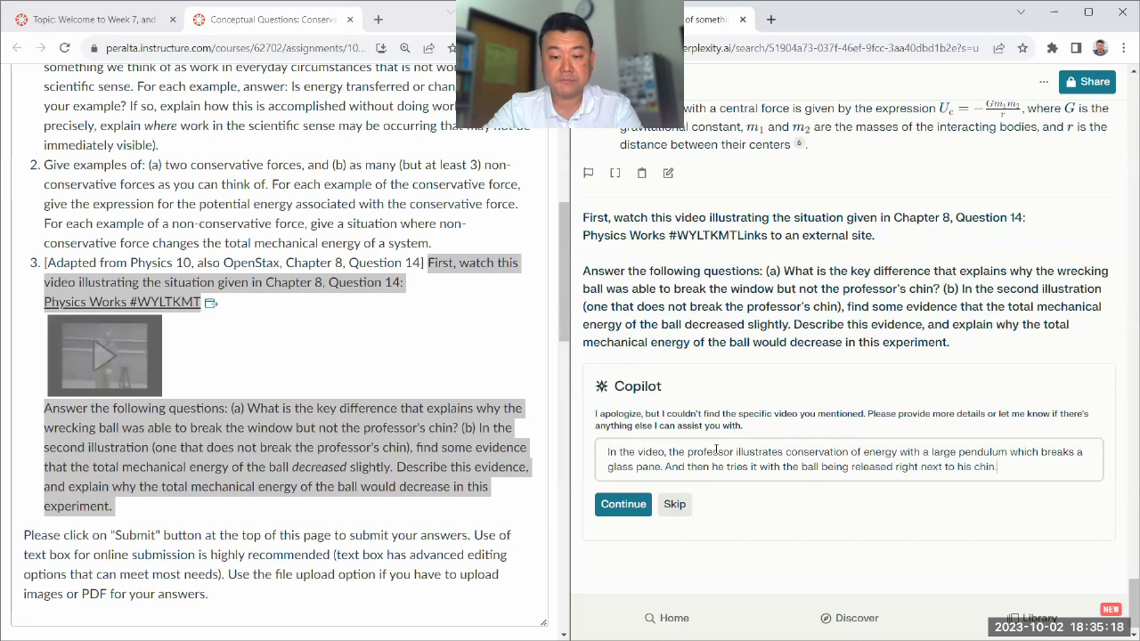
Send the video description and read the answer on release height and potential energy.
left_click(623, 504)
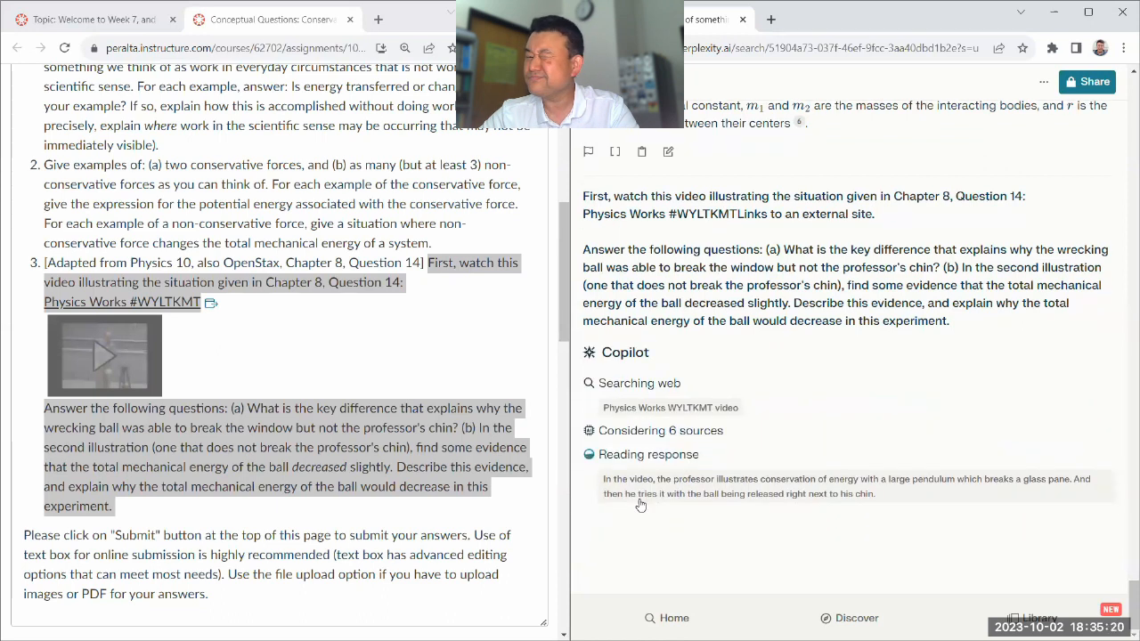
scroll("down", 3)
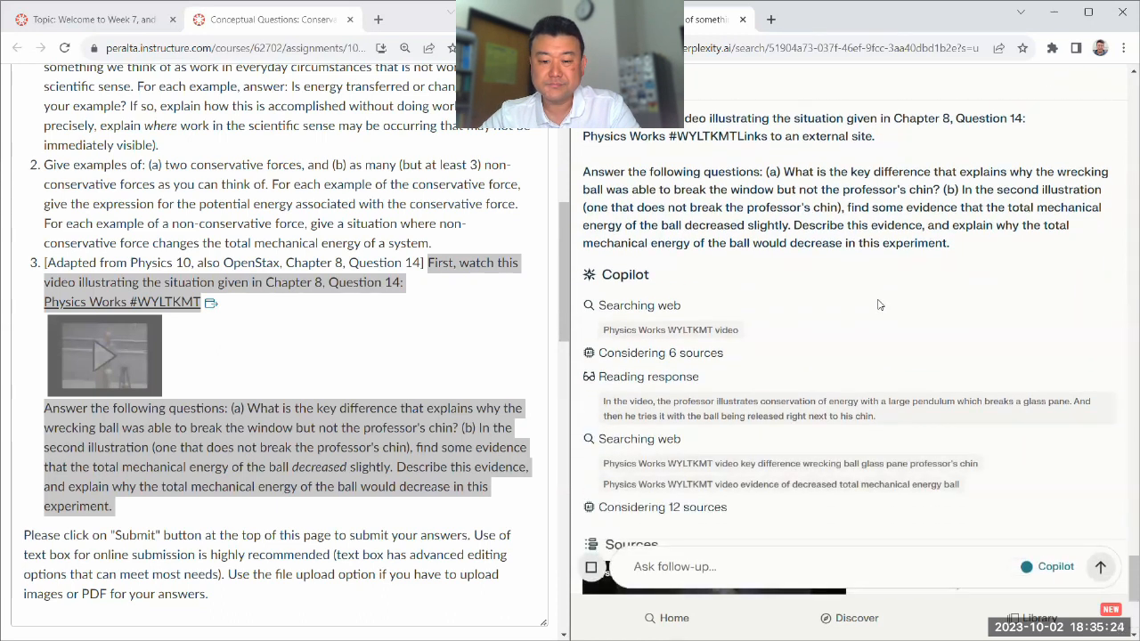
scroll("down", 3)
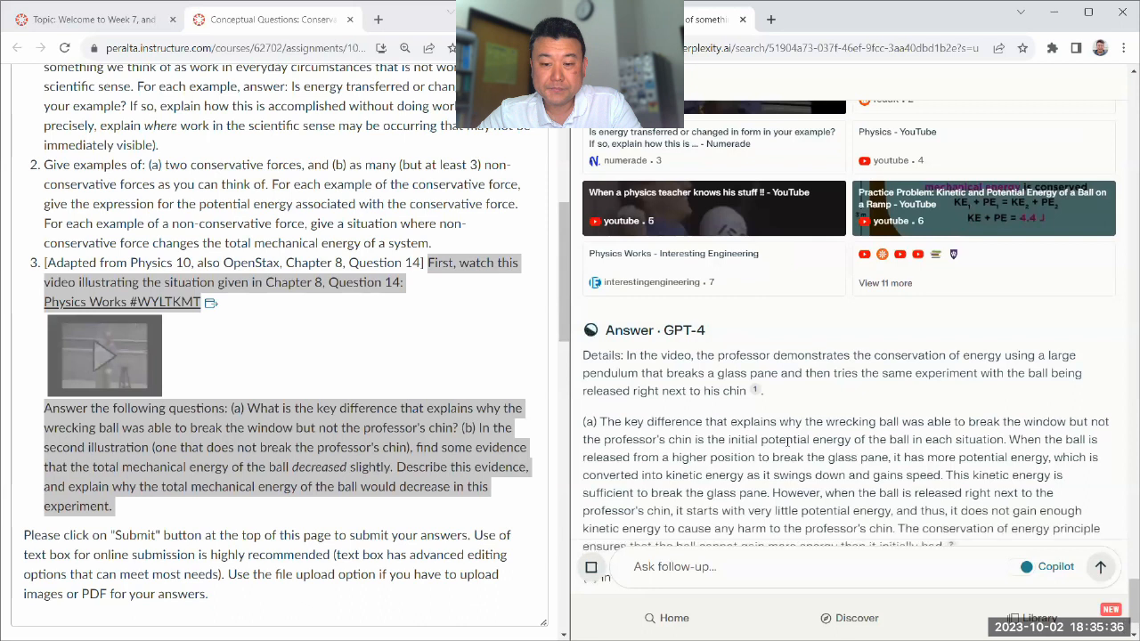
double_click(777, 438)
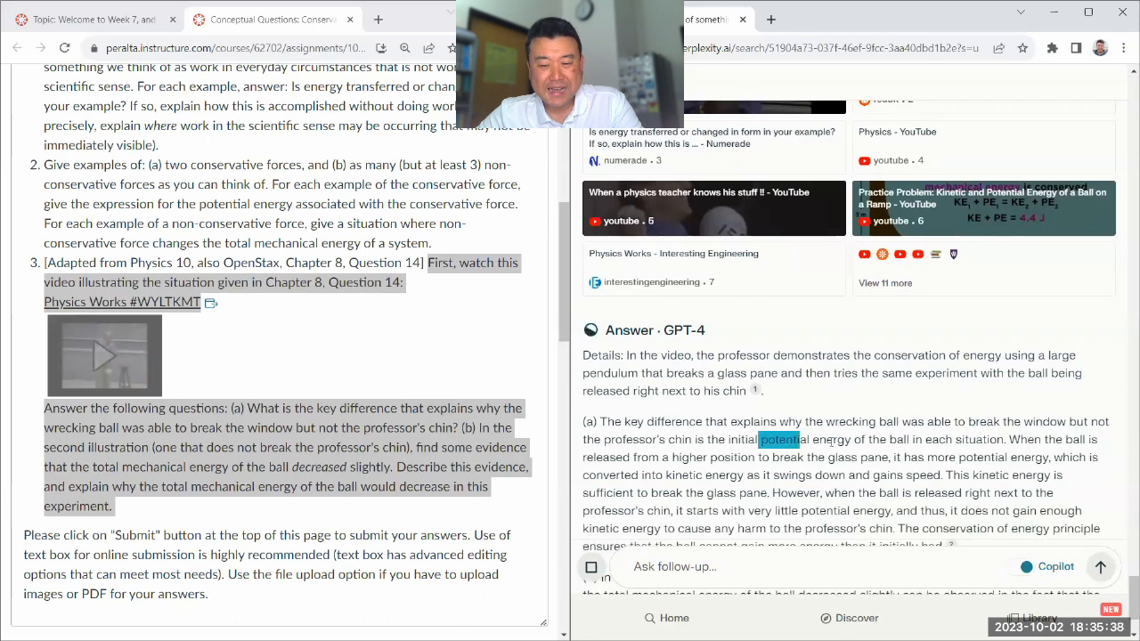
left_click_drag(758, 438, 849, 439)
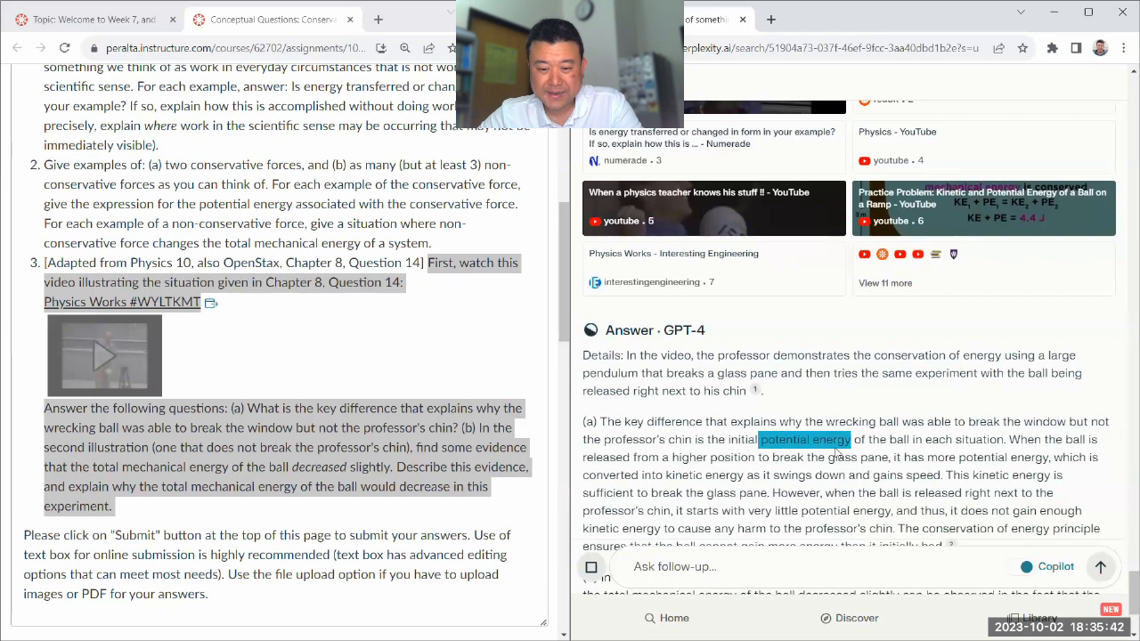
scroll("down", 3)
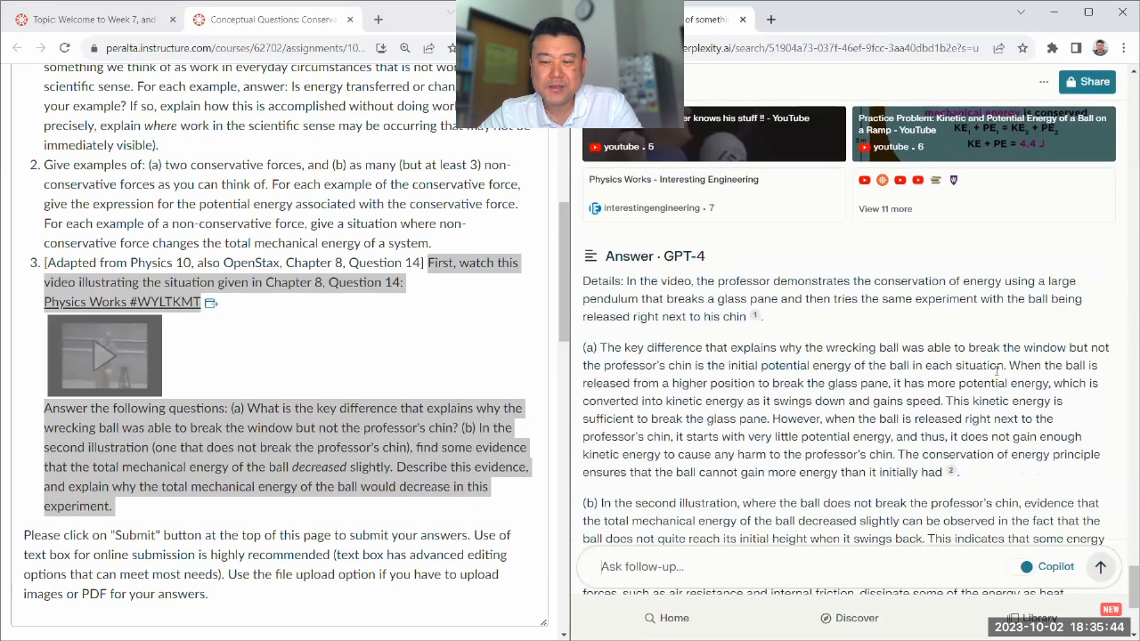
left_click_drag(1012, 365, 923, 383)
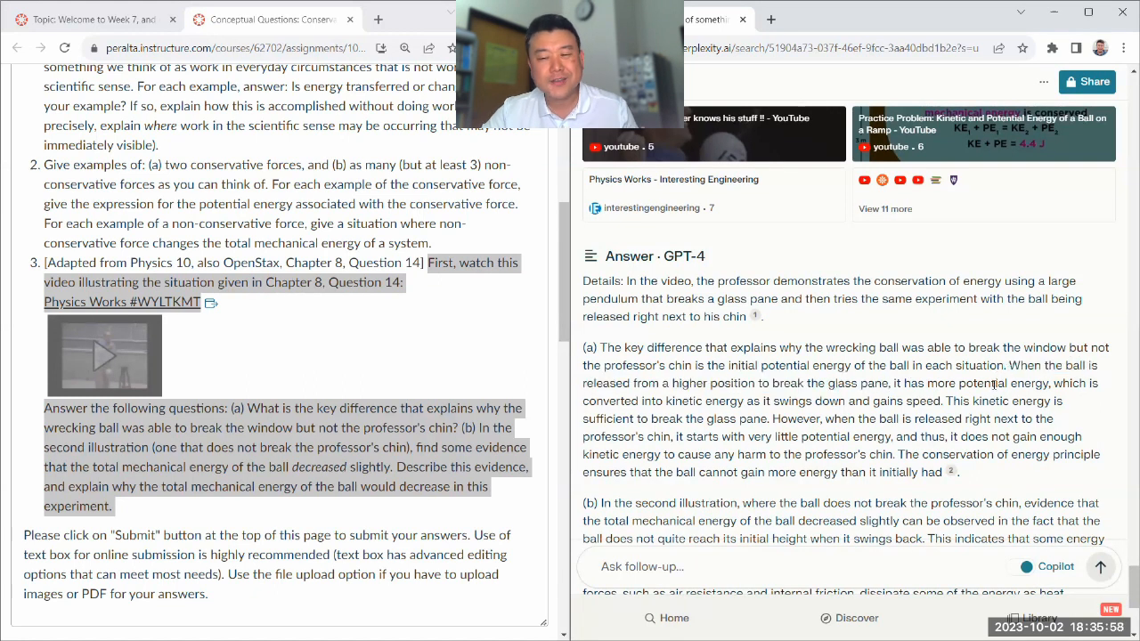
left_click_drag(1005, 365, 955, 401)
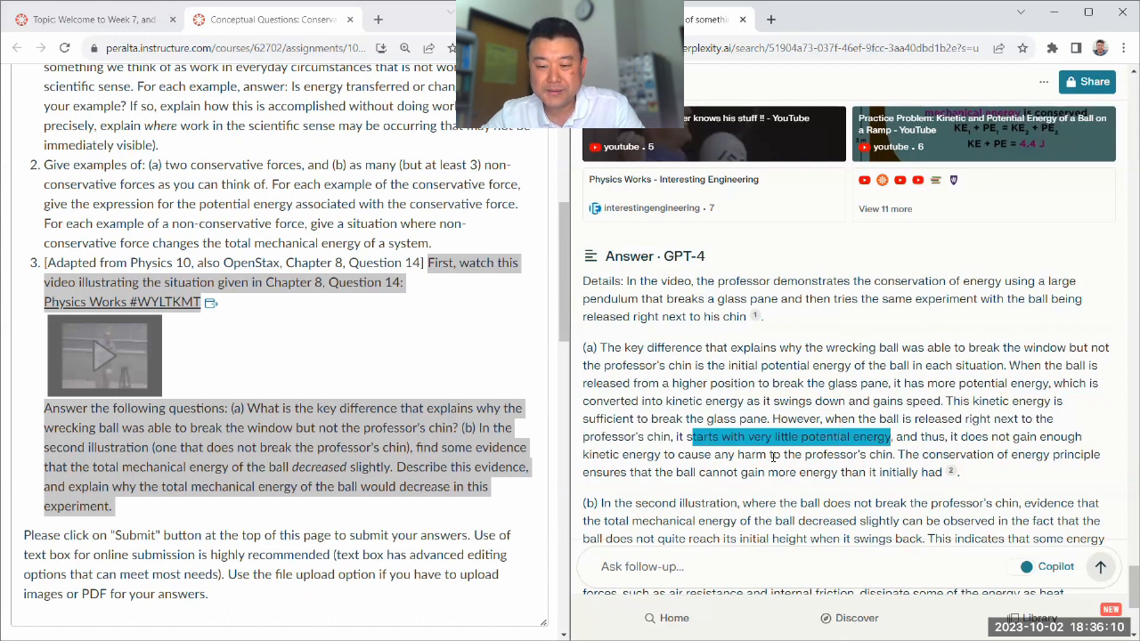
scroll("down", 3)
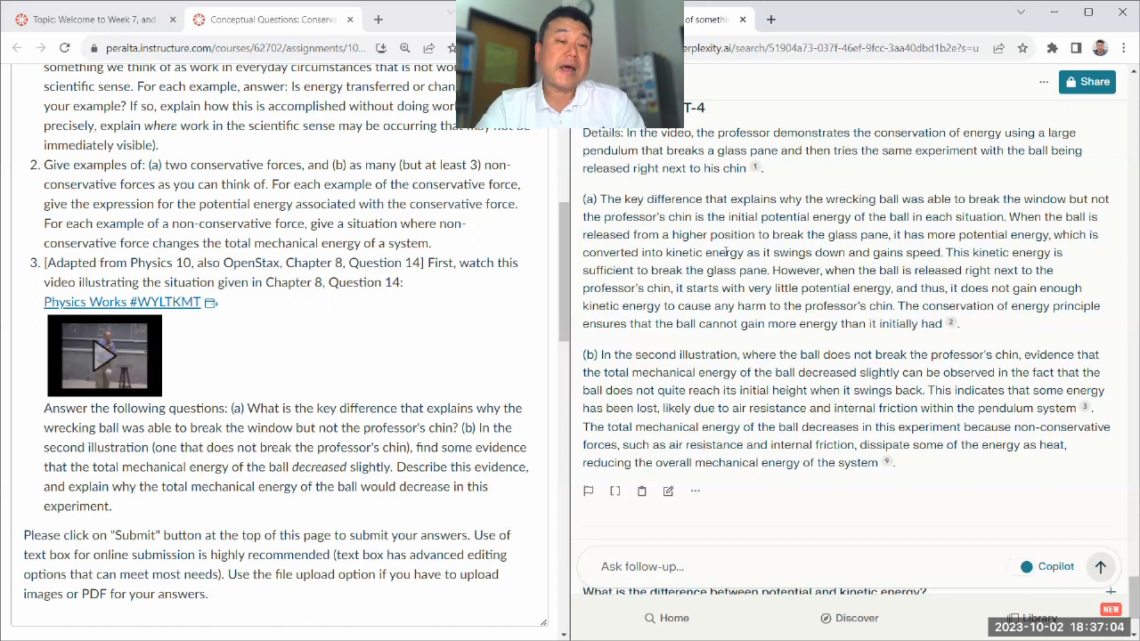
mouse_move(835, 175)
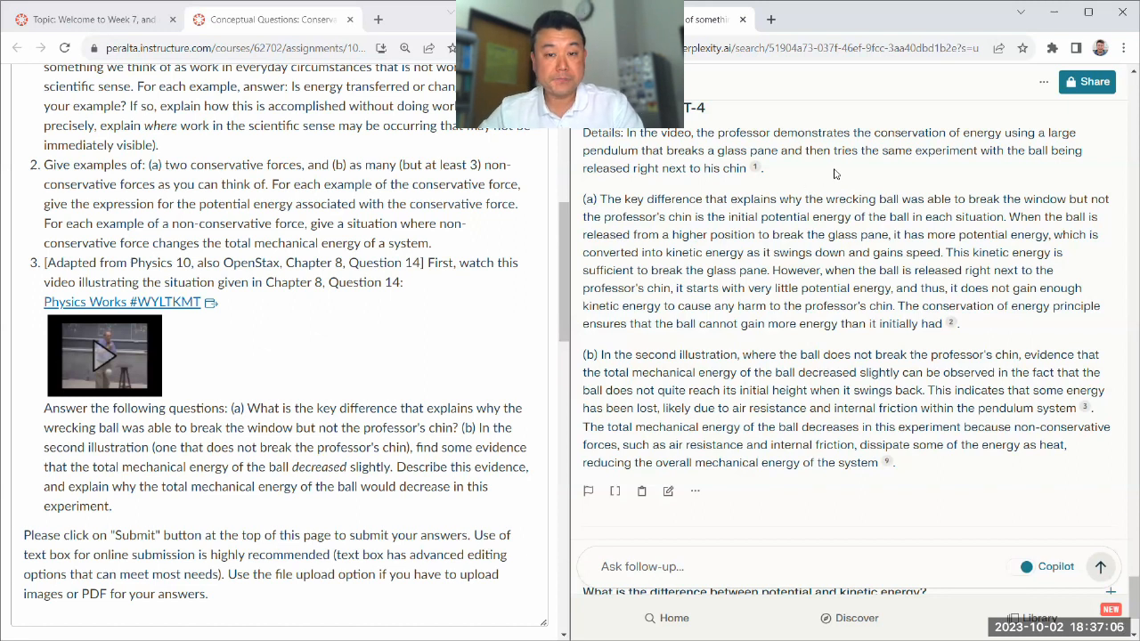